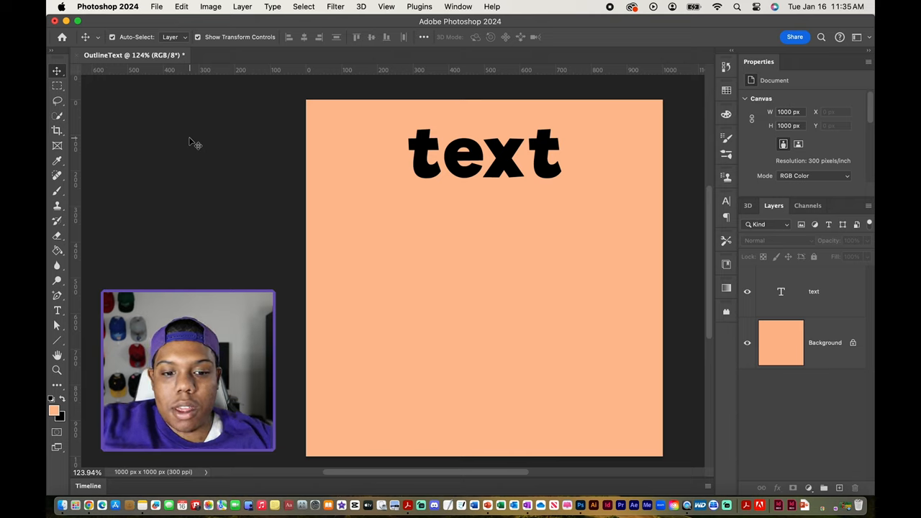
mouse_move(483, 214)
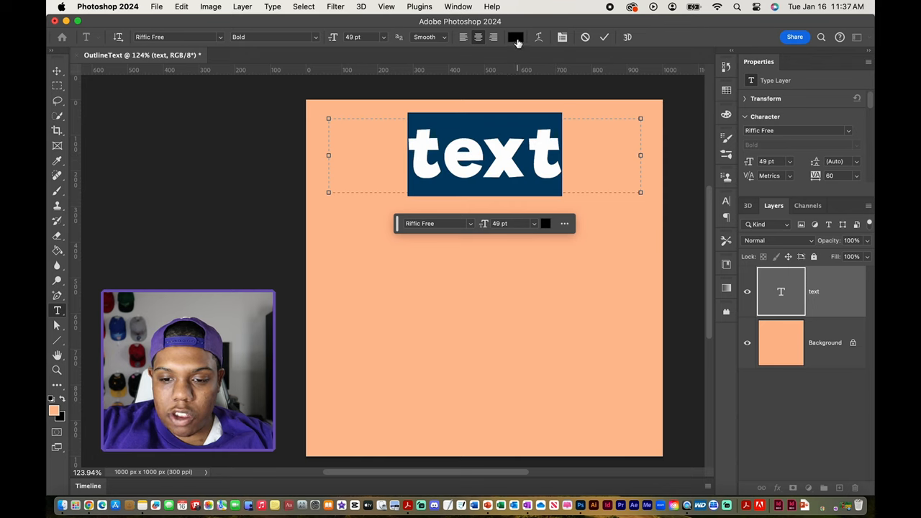
Change the word's text colour to white (#ffffff) and commit the type edit
left_click(515, 36)
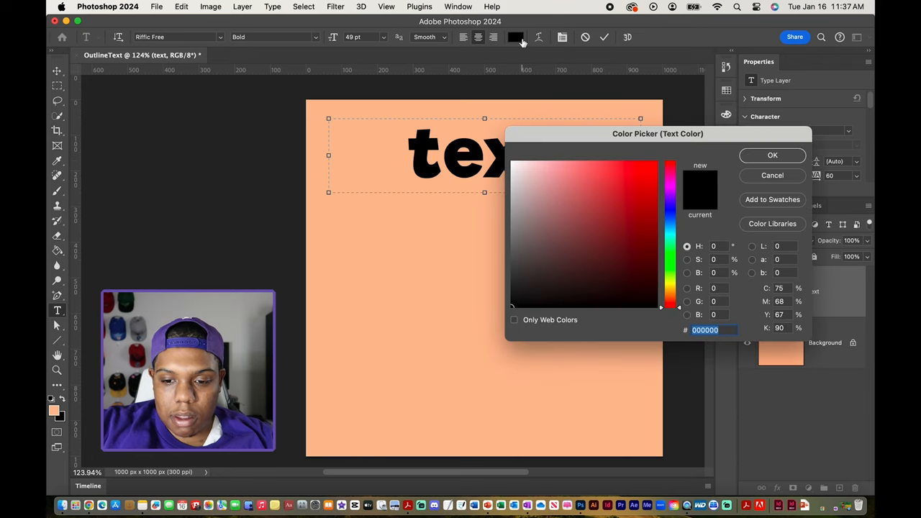
left_click(497, 164)
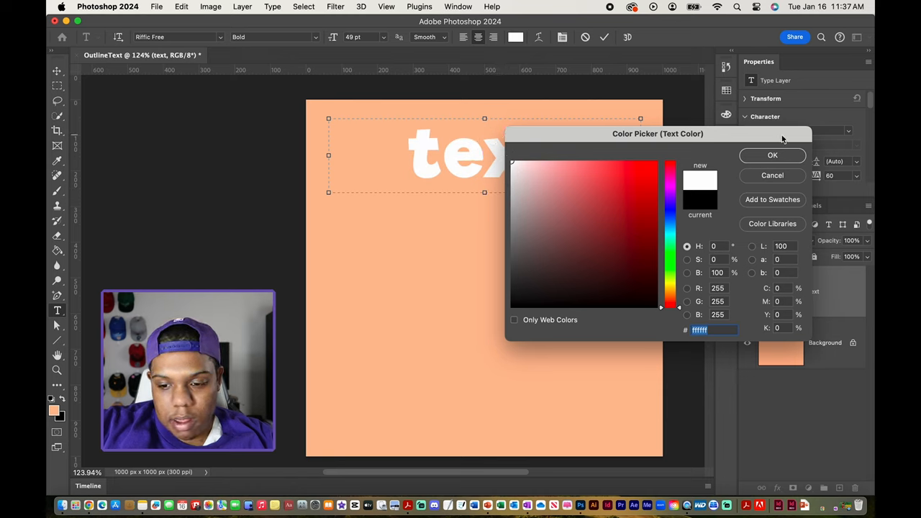
left_click(772, 155)
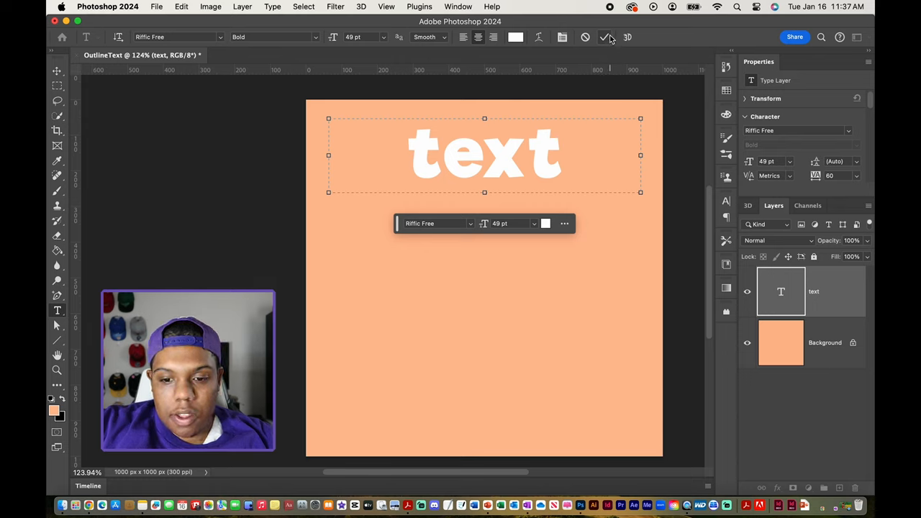
left_click(607, 37)
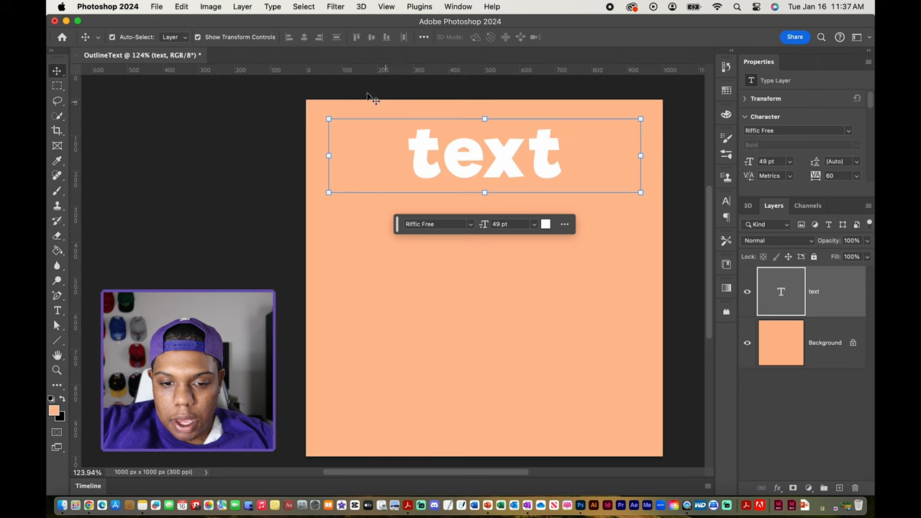
Add a 4 px black outside Stroke layer style to the white word
left_click(242, 6)
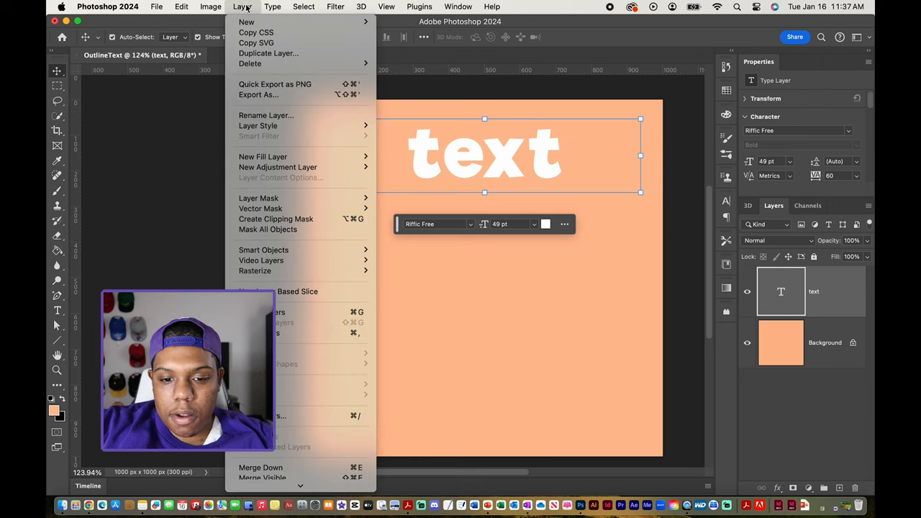
mouse_move(258, 125)
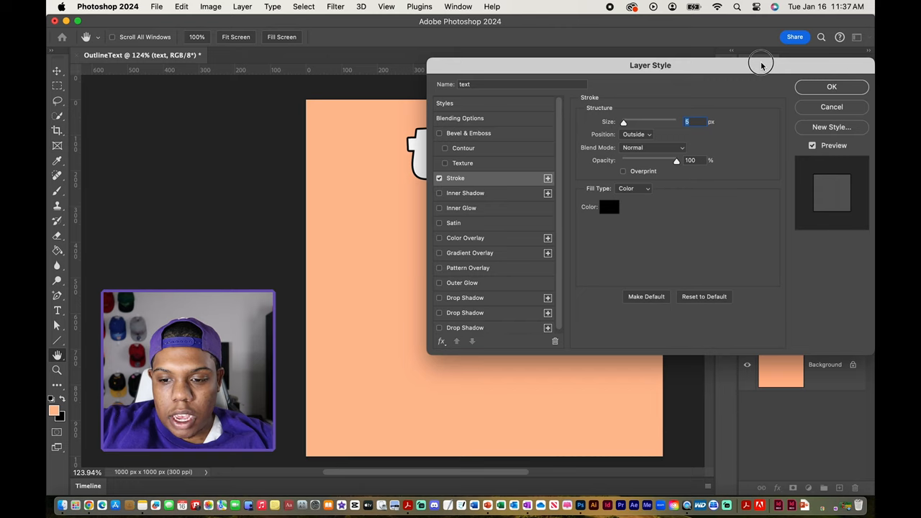
left_click_drag(650, 65, 338, 79)
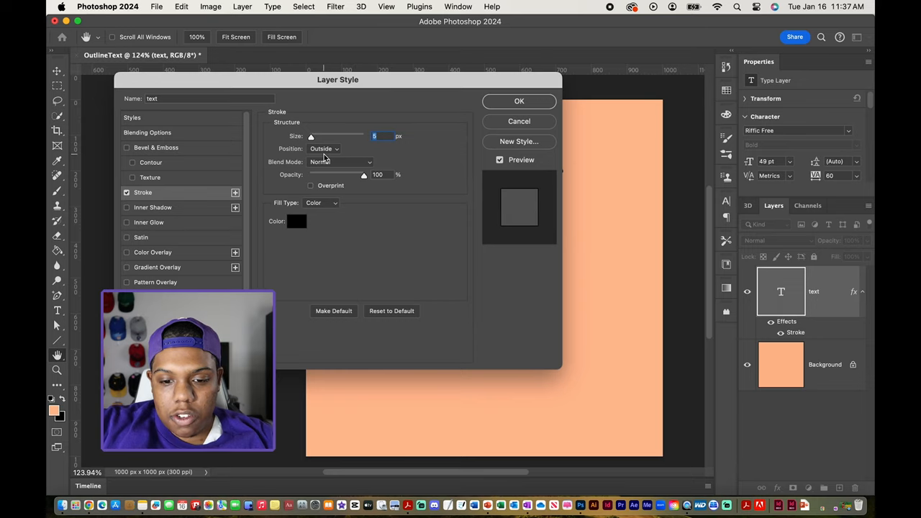
mouse_move(309, 182)
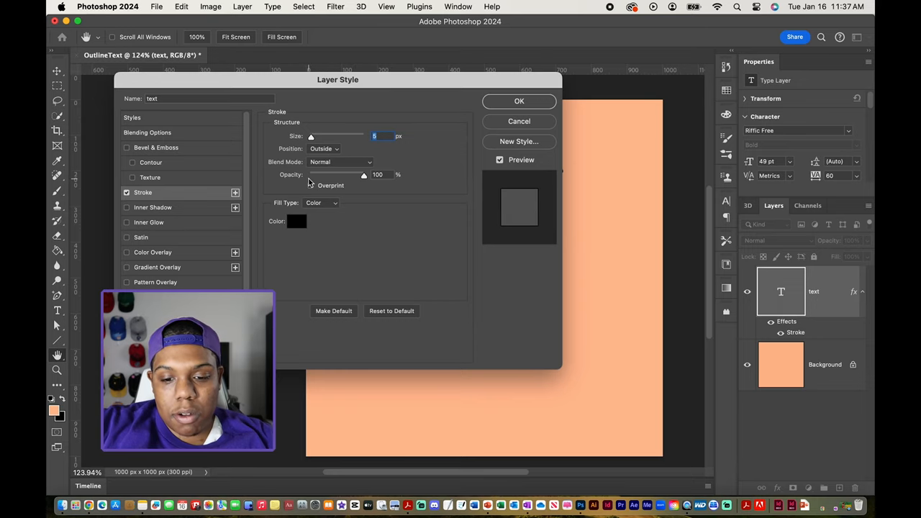
left_click_drag(338, 79, 348, 84)
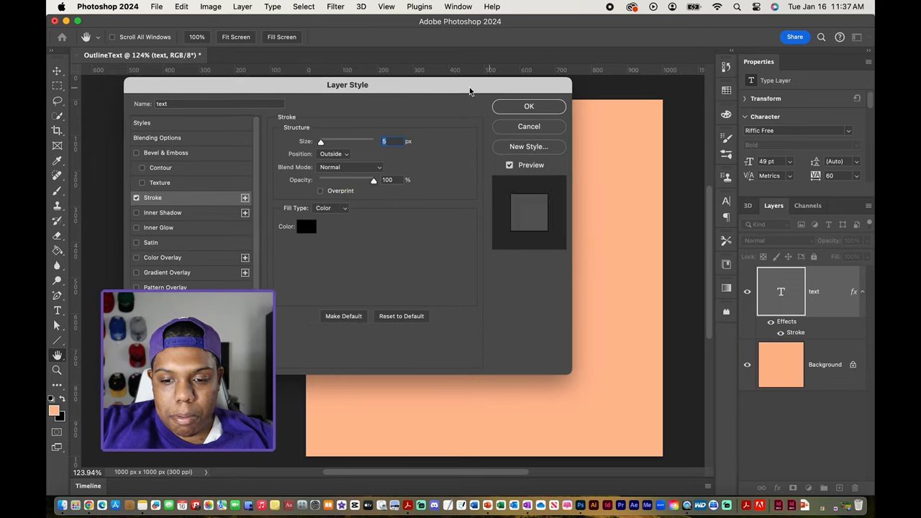
left_click_drag(348, 84, 502, 207)
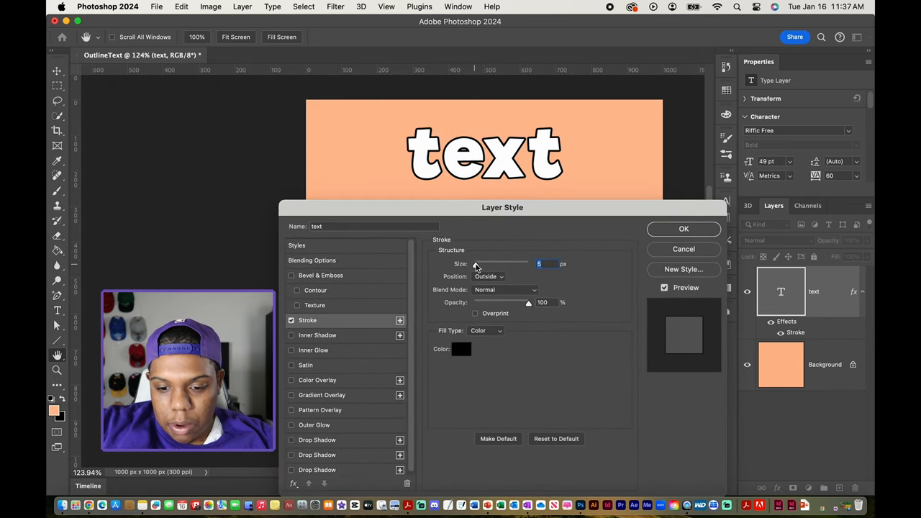
left_click_drag(476, 263, 485, 264)
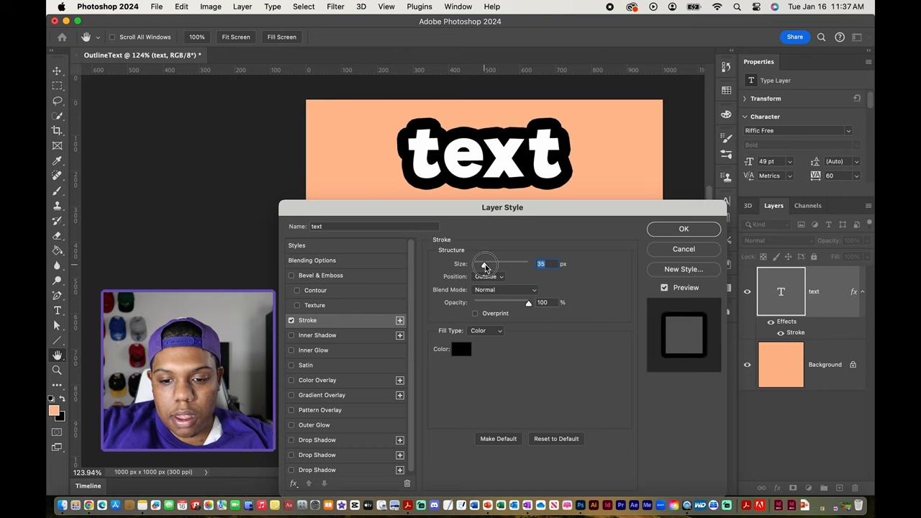
left_click_drag(484, 263, 476, 263)
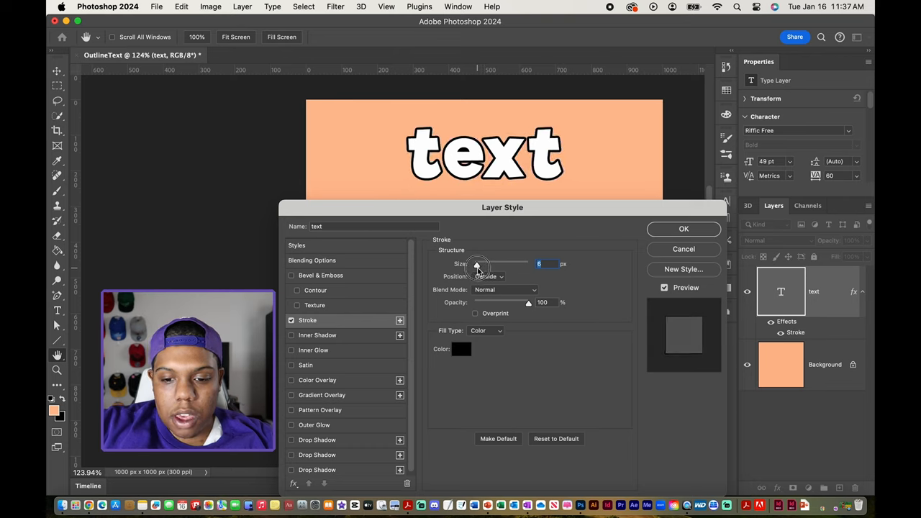
left_click_drag(477, 264, 492, 264)
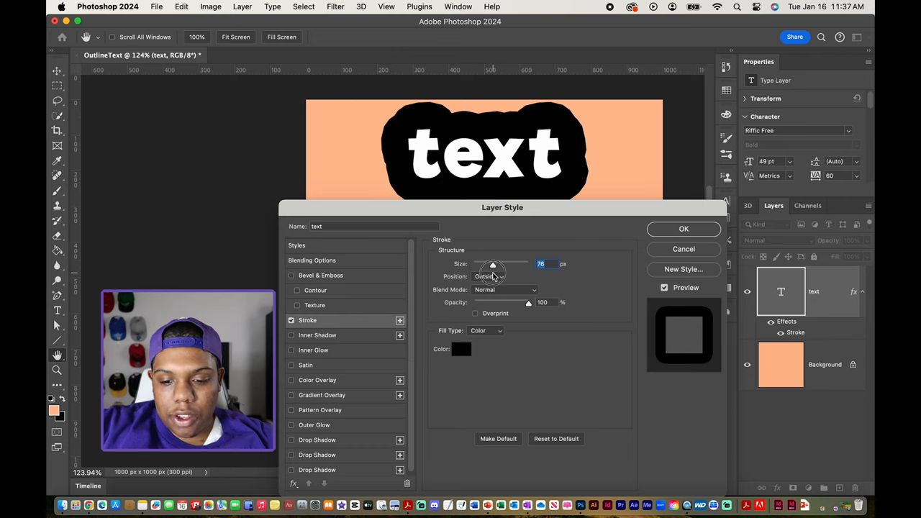
left_click_drag(492, 264, 476, 264)
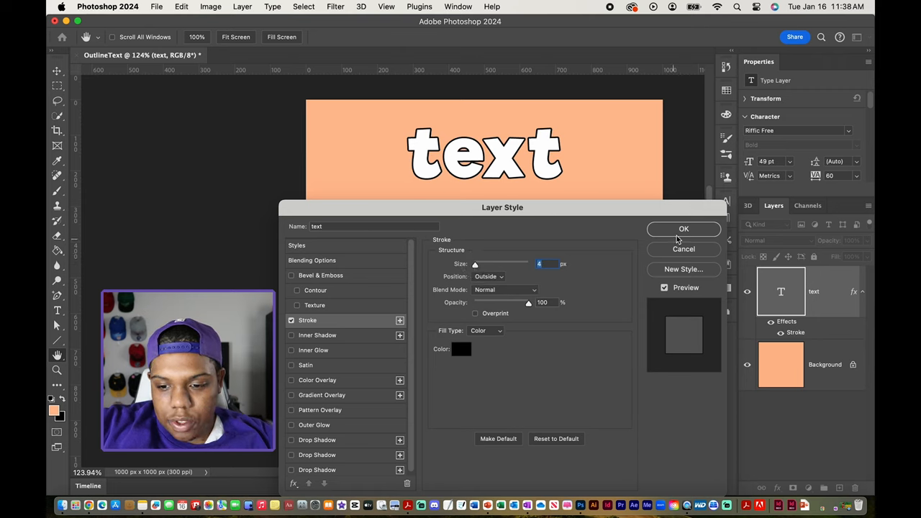
left_click(684, 229)
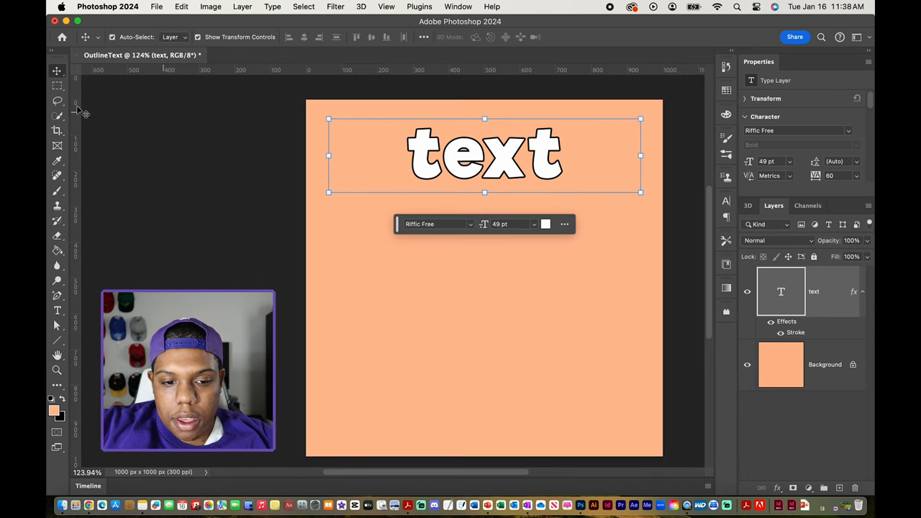
mouse_move(580, 318)
type("P")
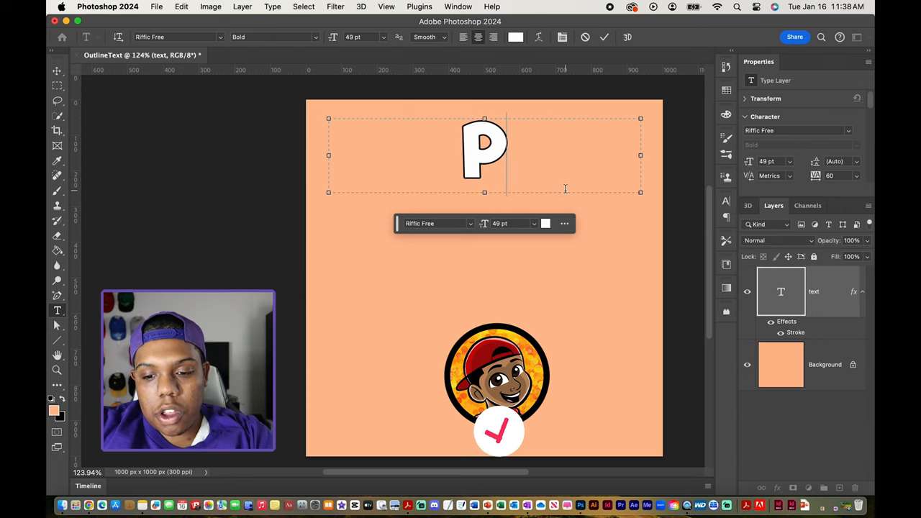
Retype the word as 'Photo' at 13 pt and select the whole word
type("hoto")
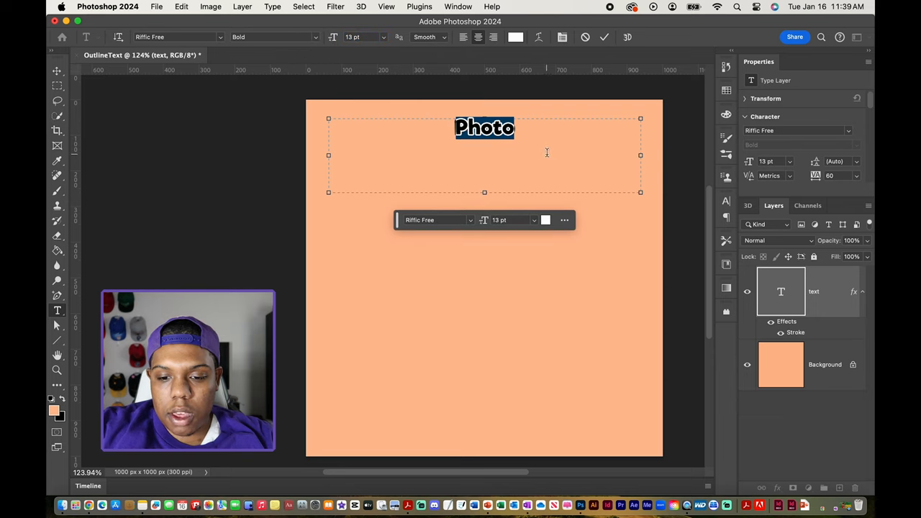
left_click(525, 142)
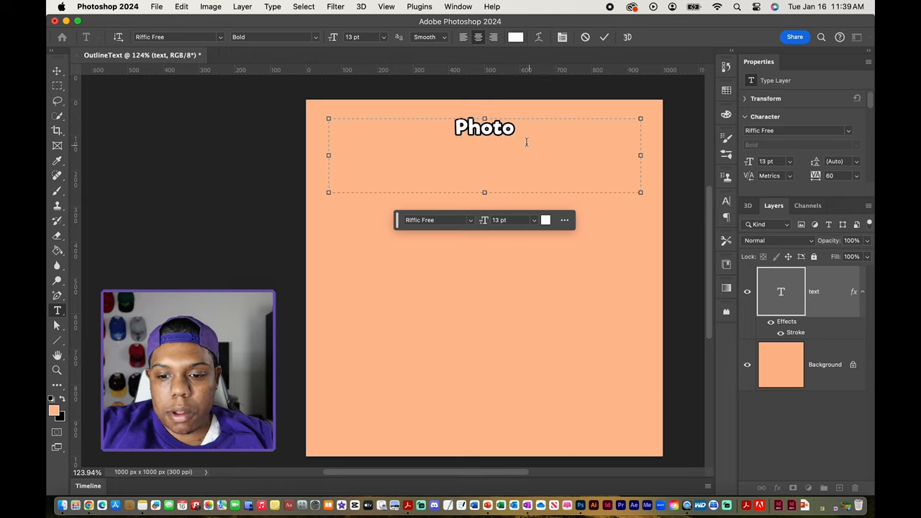
triple_click(484, 128)
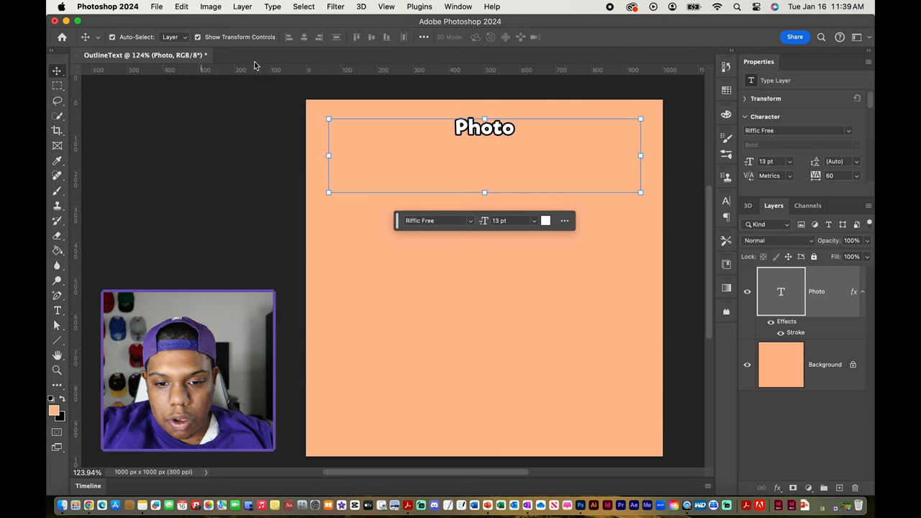
Reduce the Stroke effect on Photo to 2 px
left_click(242, 6)
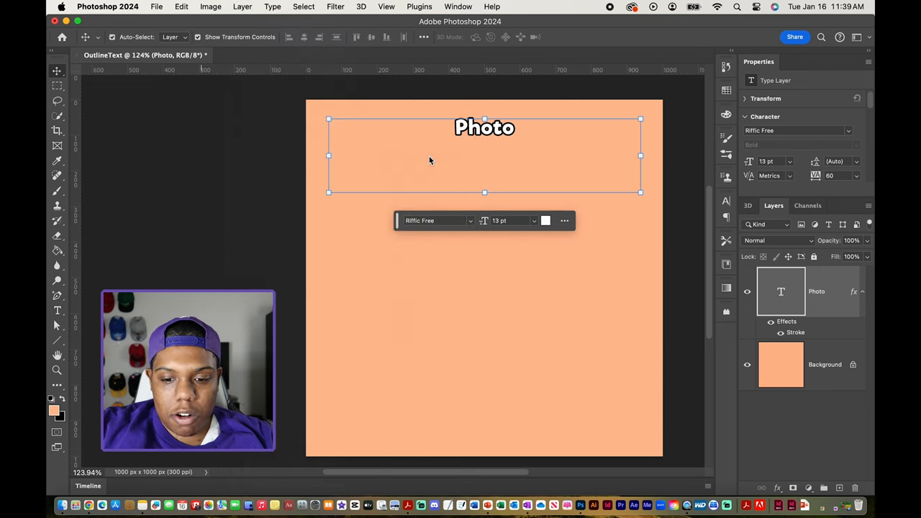
double_click(796, 331)
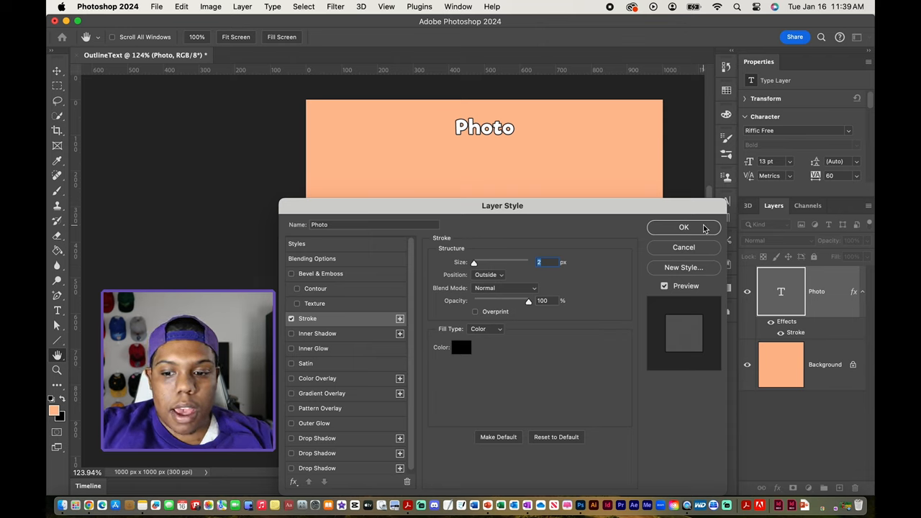
left_click(683, 228)
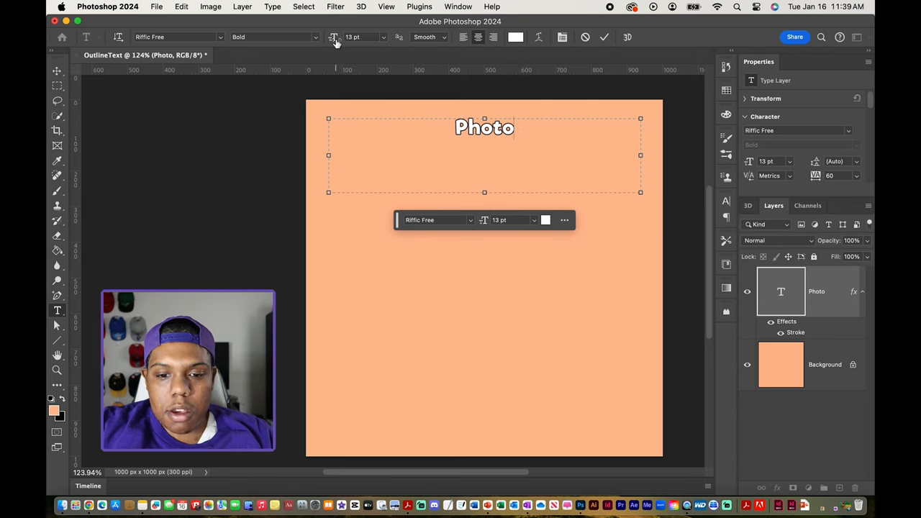
mouse_move(334, 41)
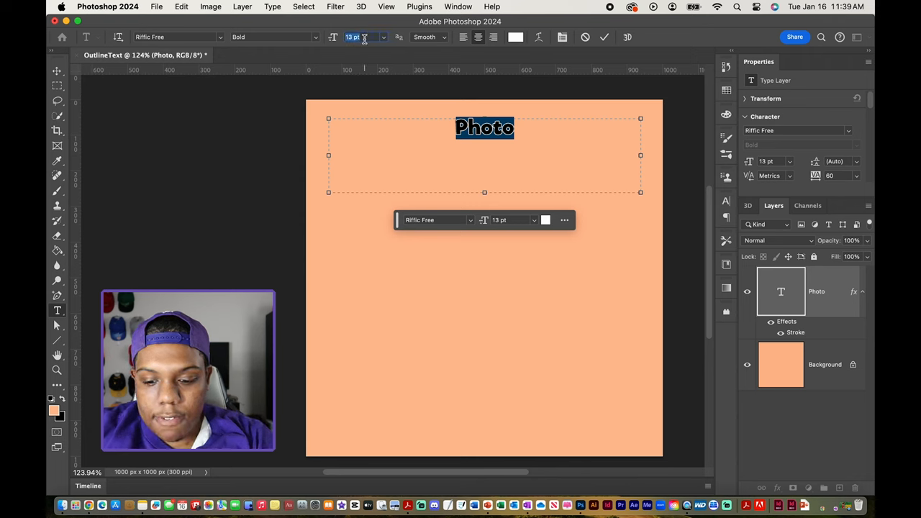
Enlarge Photo to 49 pt and thicken its black Stroke to 6 px
left_click(242, 7)
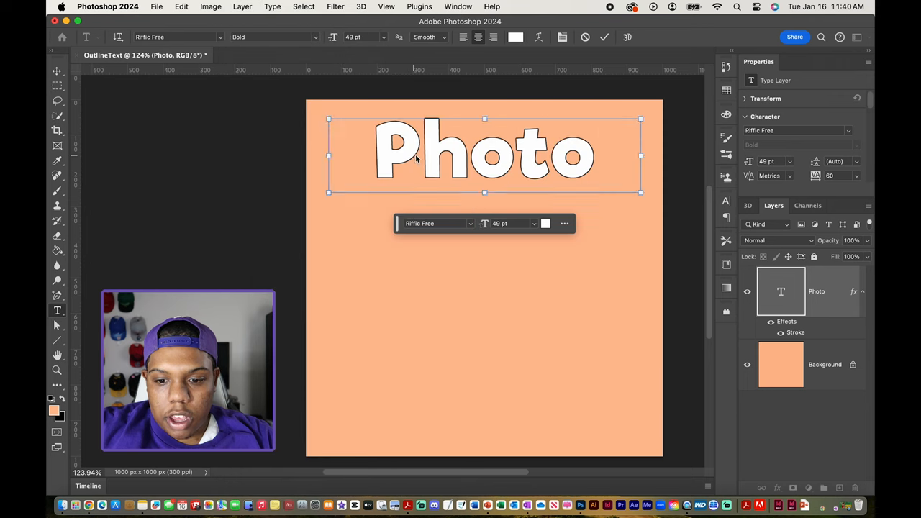
double_click(796, 332)
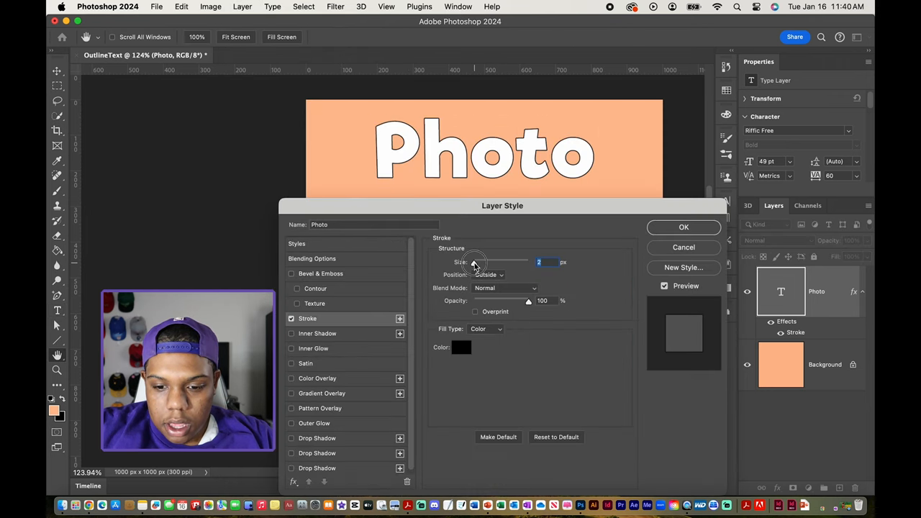
left_click_drag(471, 262, 478, 262)
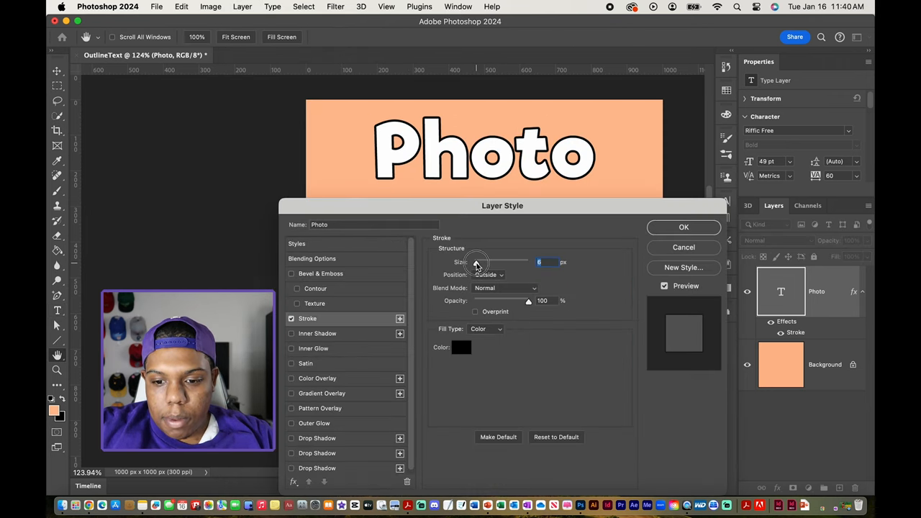
left_click(682, 226)
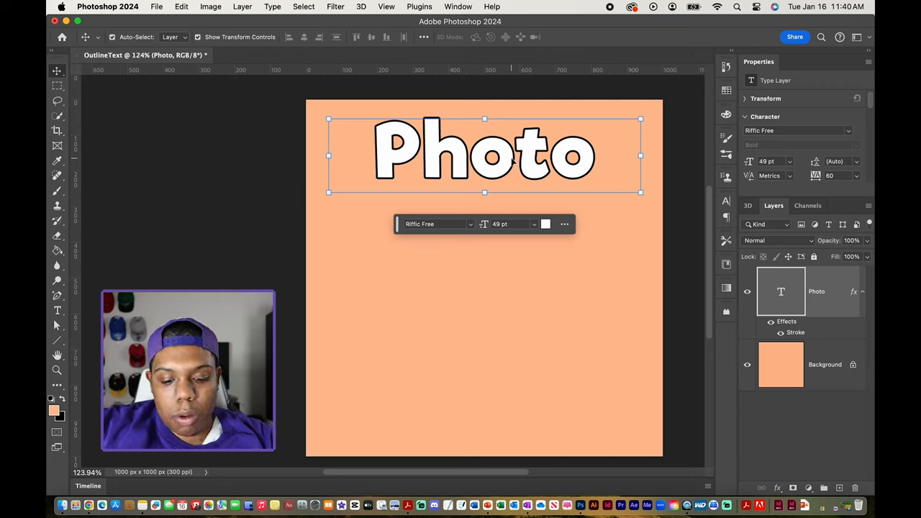
Option-drag the Photo text downward to create 'Photo copy' below the original
key("Alt")
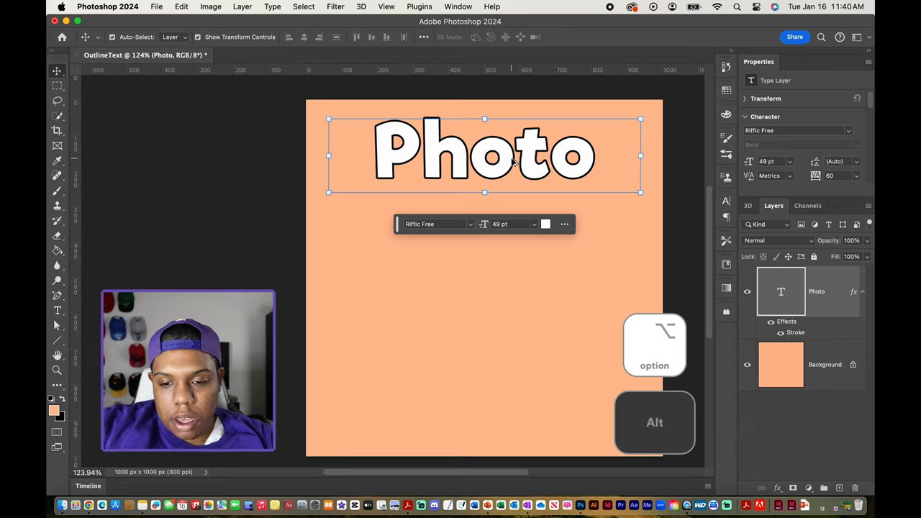
left_click_drag(485, 154, 484, 220)
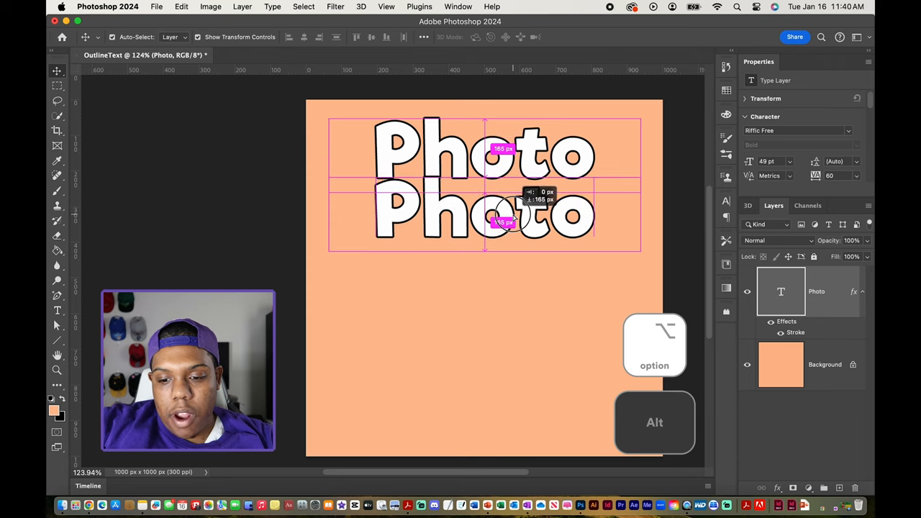
left_click_drag(503, 216, 511, 252)
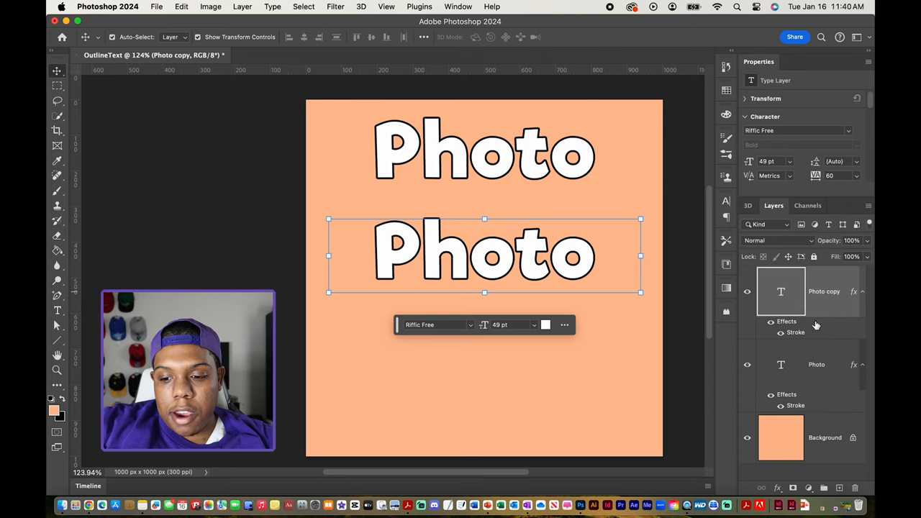
mouse_move(824, 283)
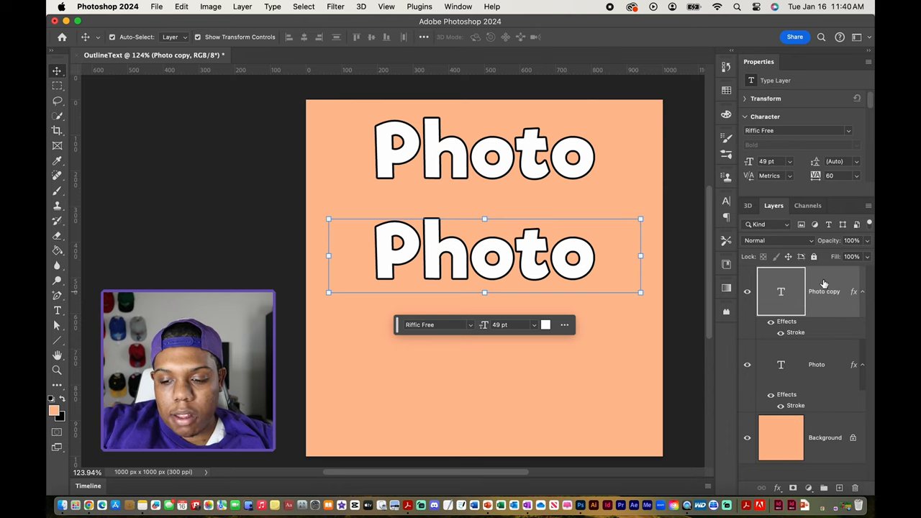
Rasterize the Photo copy layer style, baking its outline into pixels
right_click(824, 292)
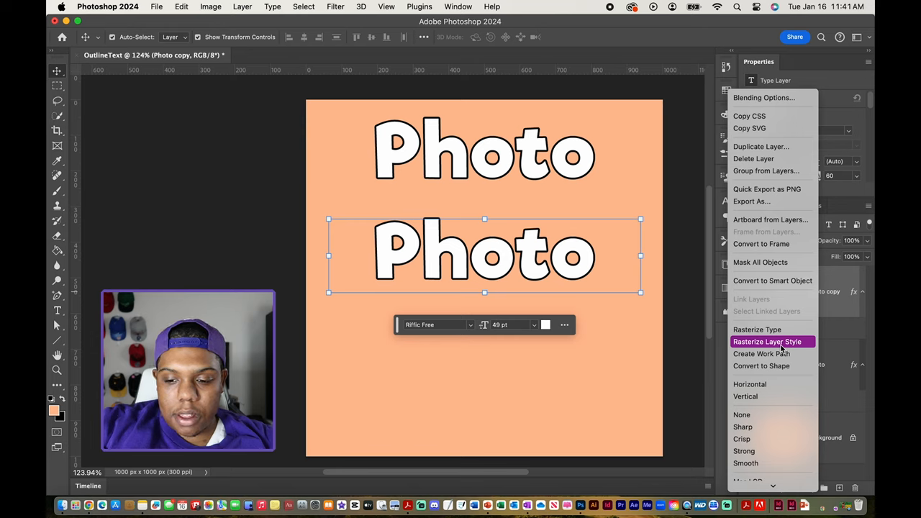
mouse_move(833, 338)
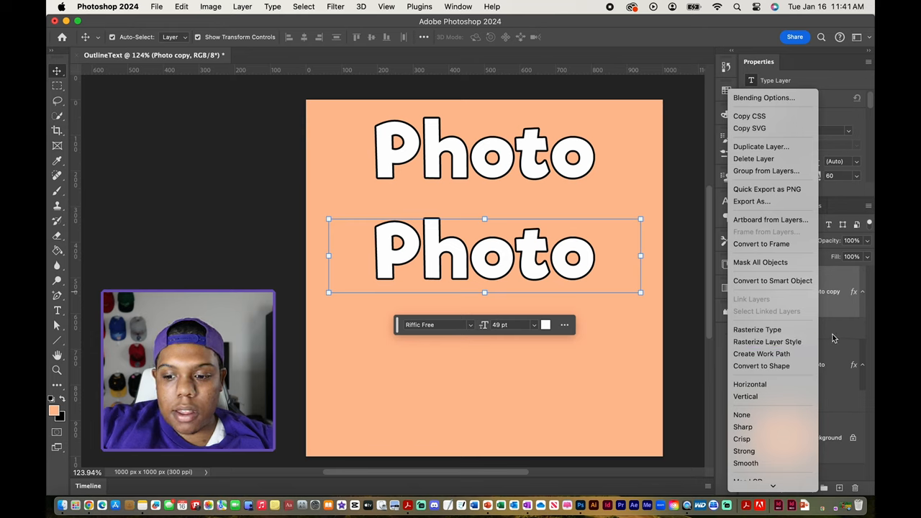
left_click(211, 6)
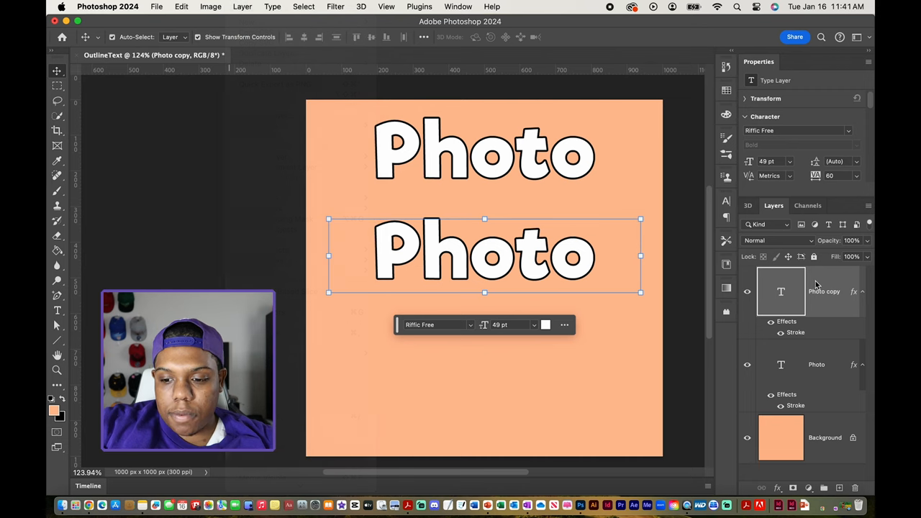
mouse_move(676, 280)
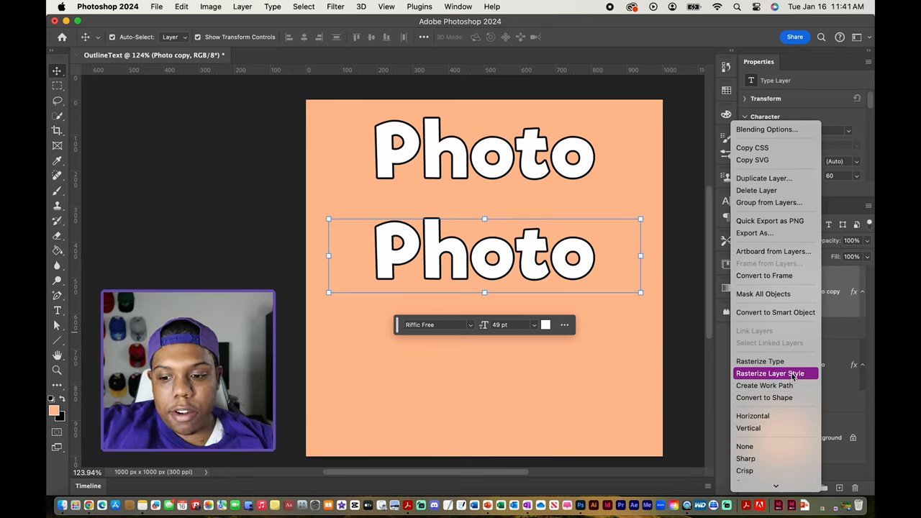
left_click(773, 373)
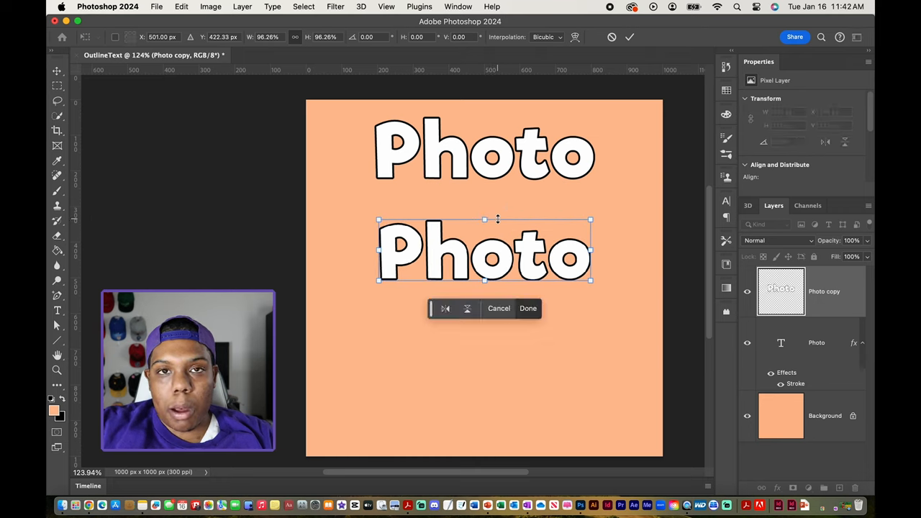
Scale the rasterized Photo copy to match the upper word's width and commit
left_click_drag(590, 219, 619, 194)
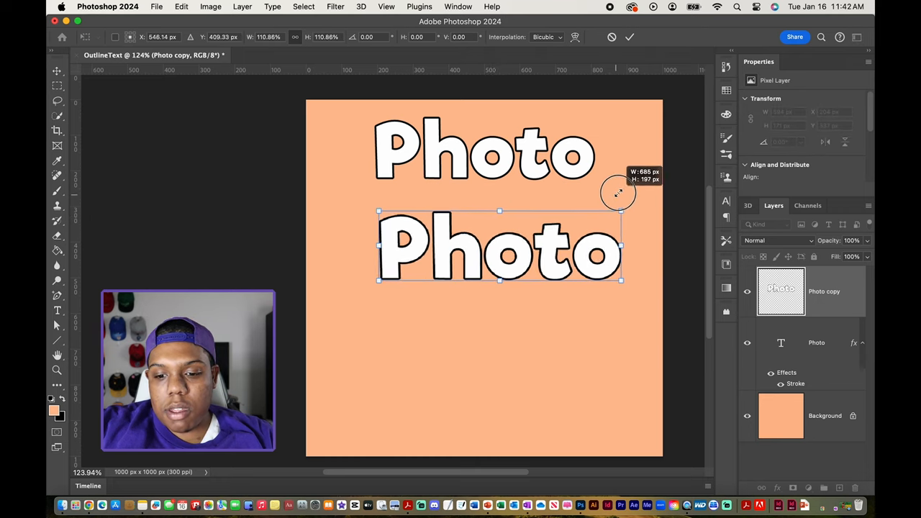
left_click_drag(617, 193, 595, 219)
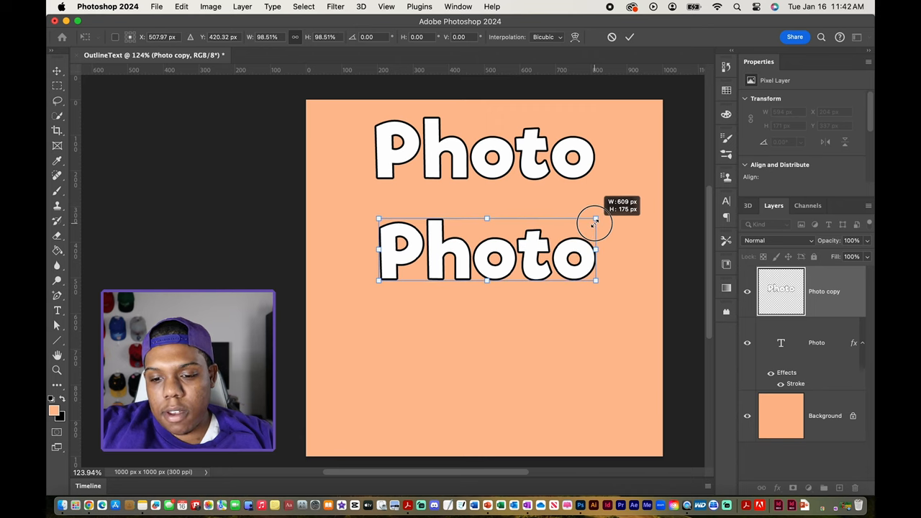
left_click_drag(596, 280, 554, 281)
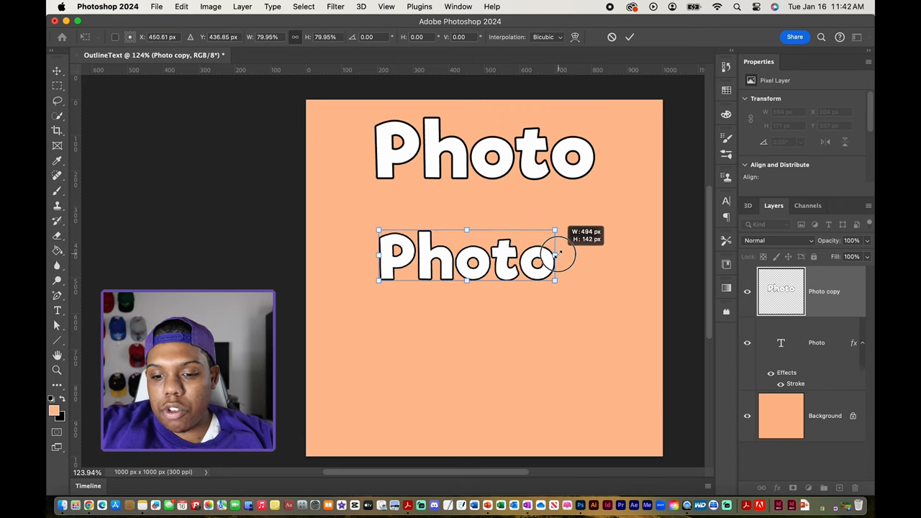
left_click_drag(554, 281, 536, 275)
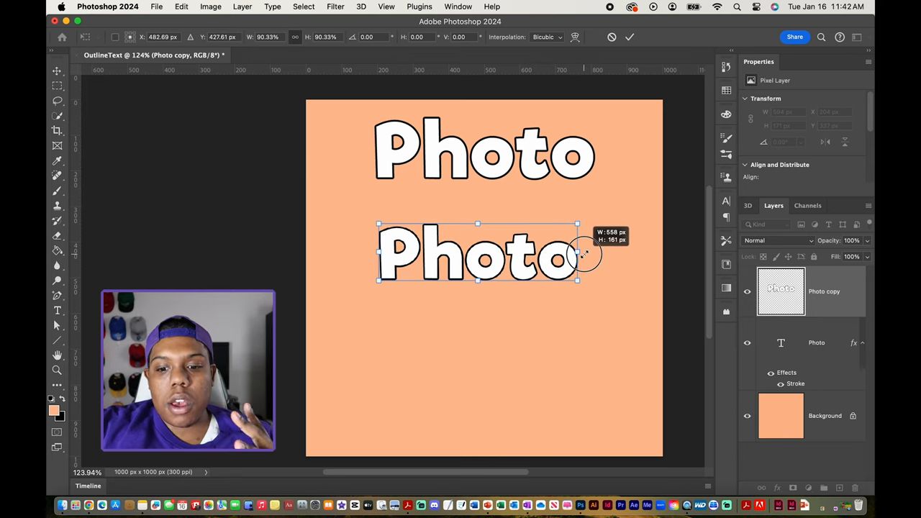
left_click_drag(578, 254, 590, 250)
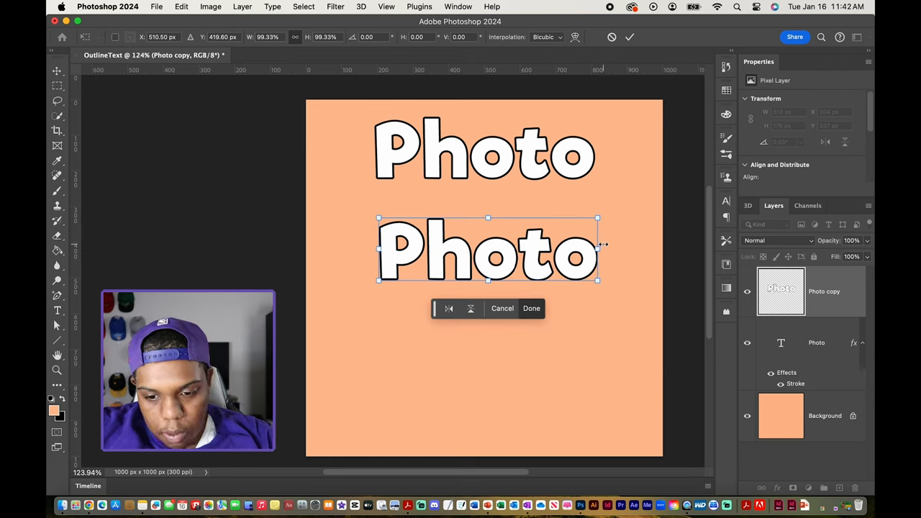
left_click(531, 308)
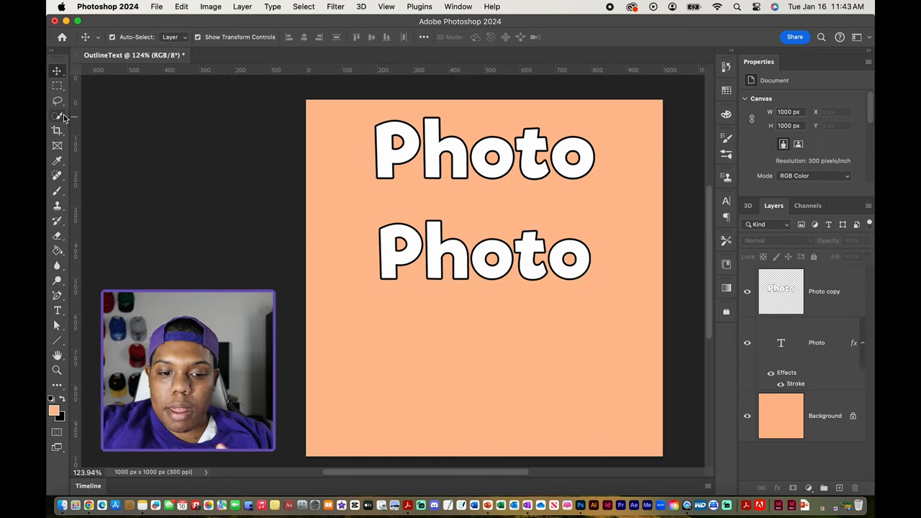
Remove the white letter interiors from Photo copy with the Magic Wand, then deselect
left_click(57, 117)
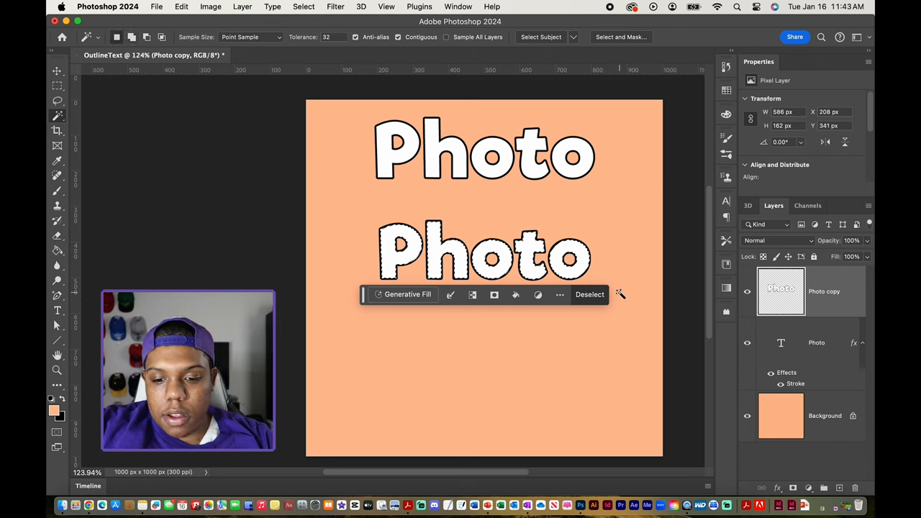
mouse_move(635, 341)
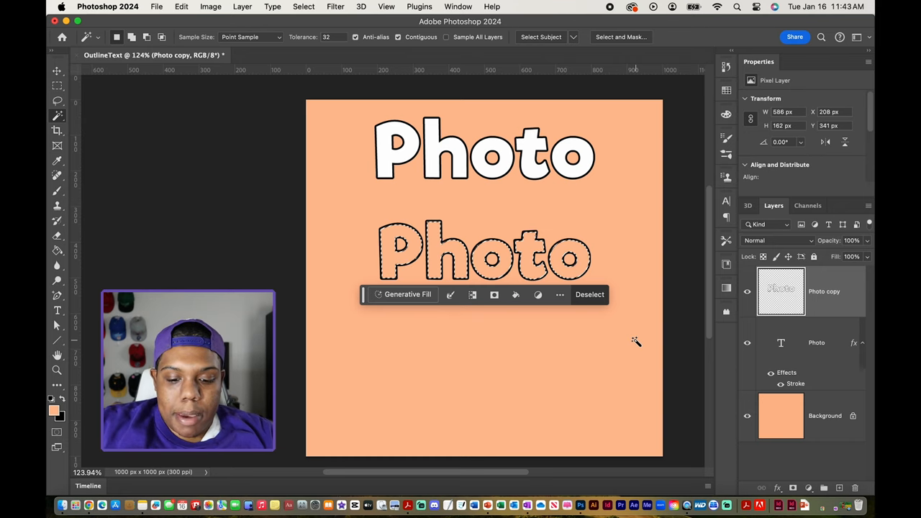
left_click(589, 294)
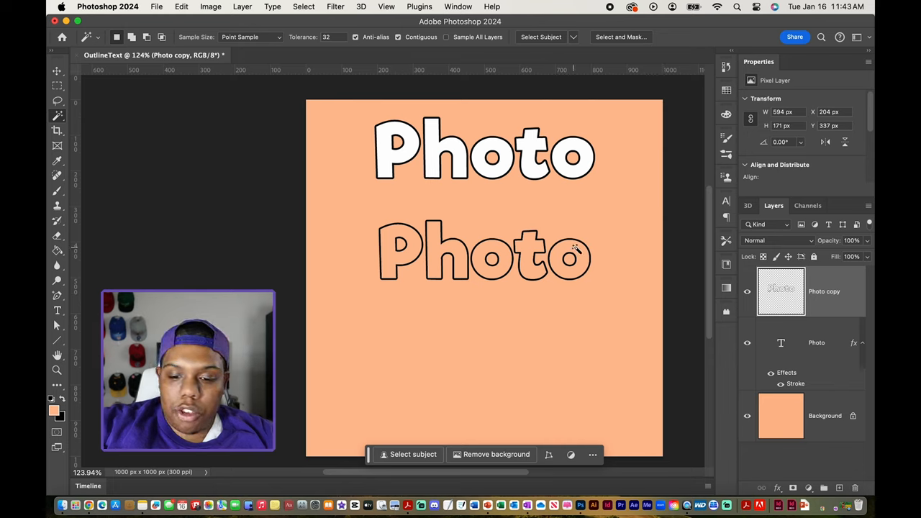
mouse_move(617, 240)
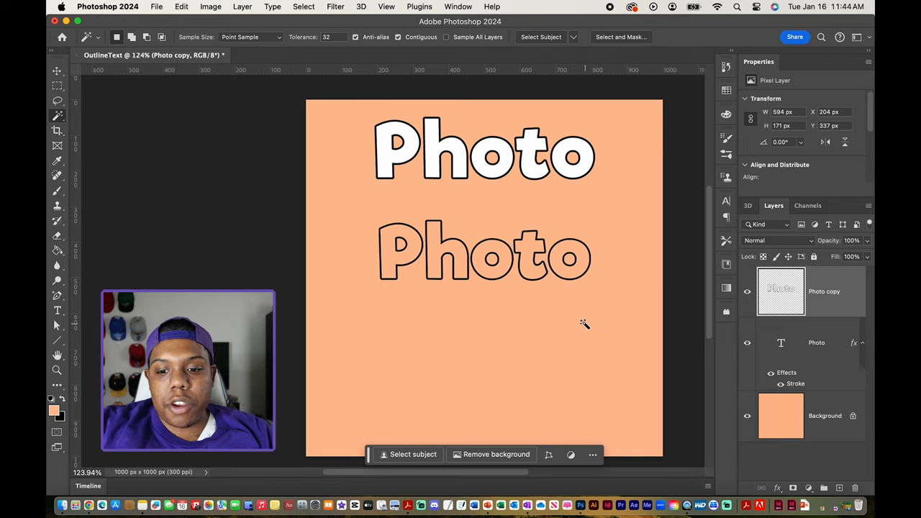
mouse_move(449, 261)
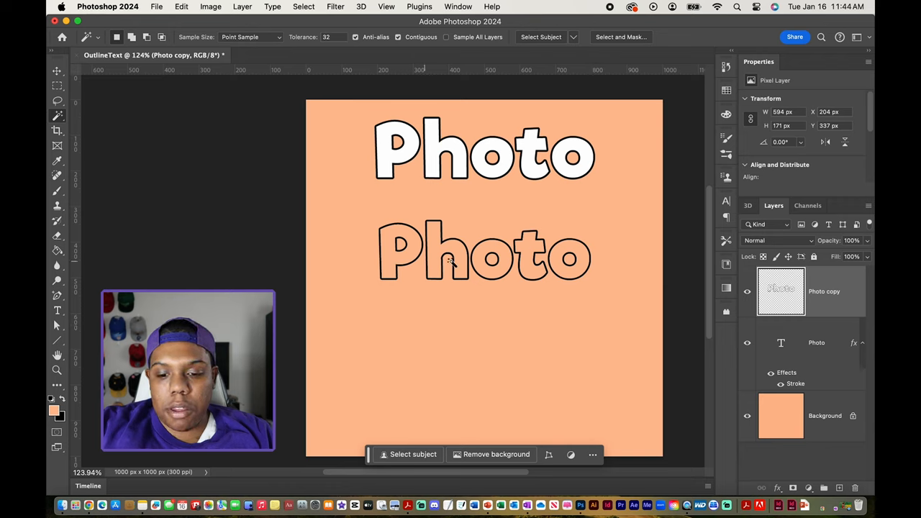
mouse_move(562, 270)
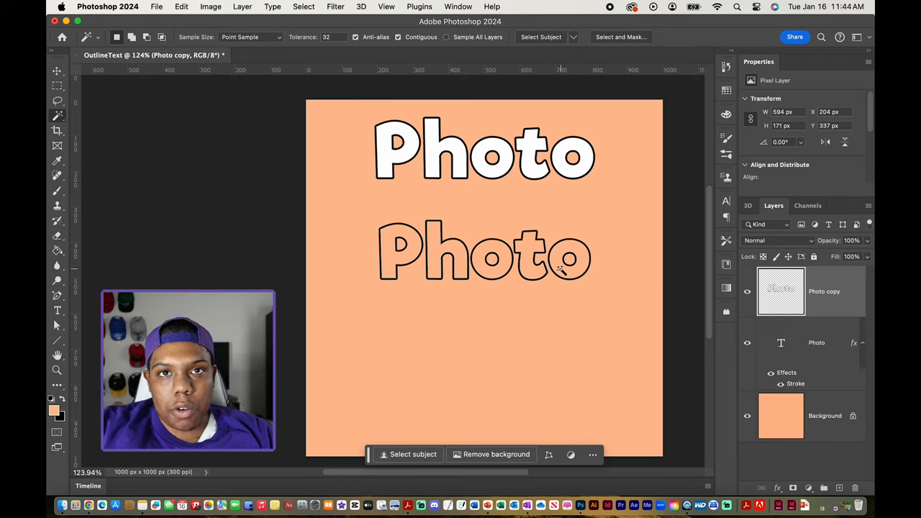
left_click(57, 70)
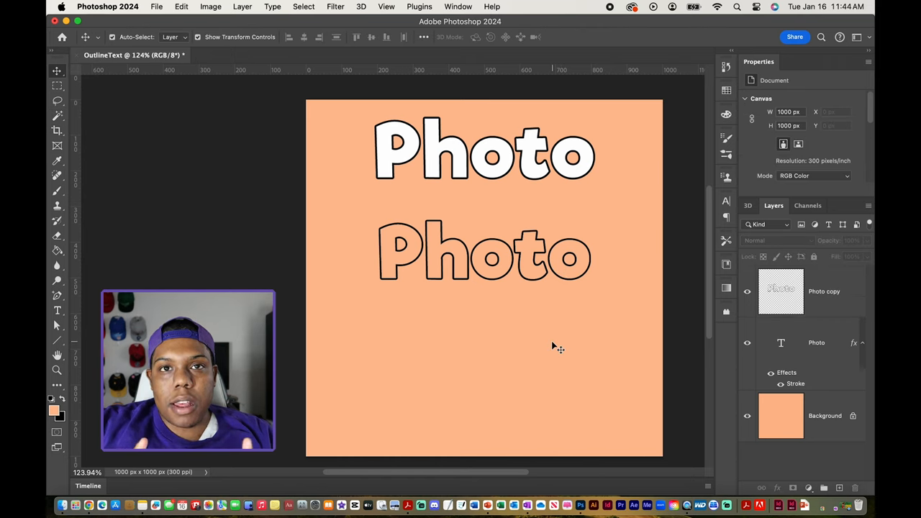
mouse_move(505, 283)
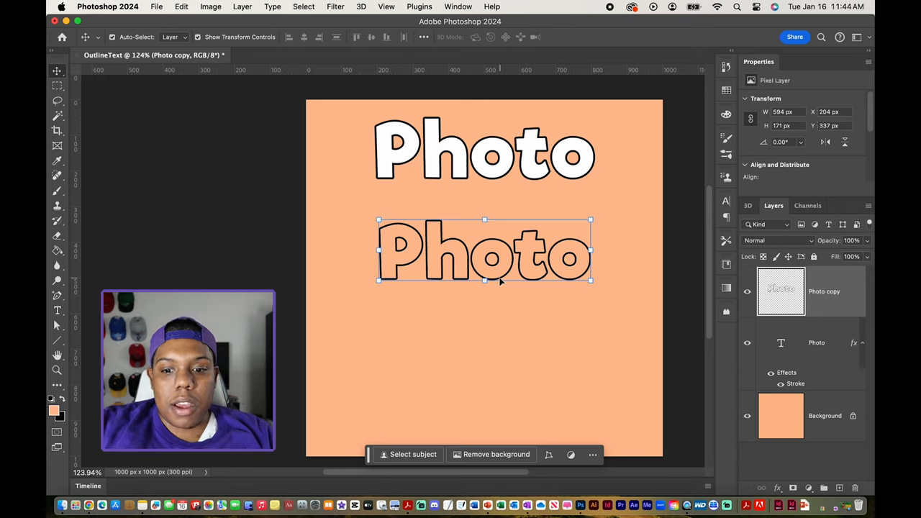
mouse_move(508, 154)
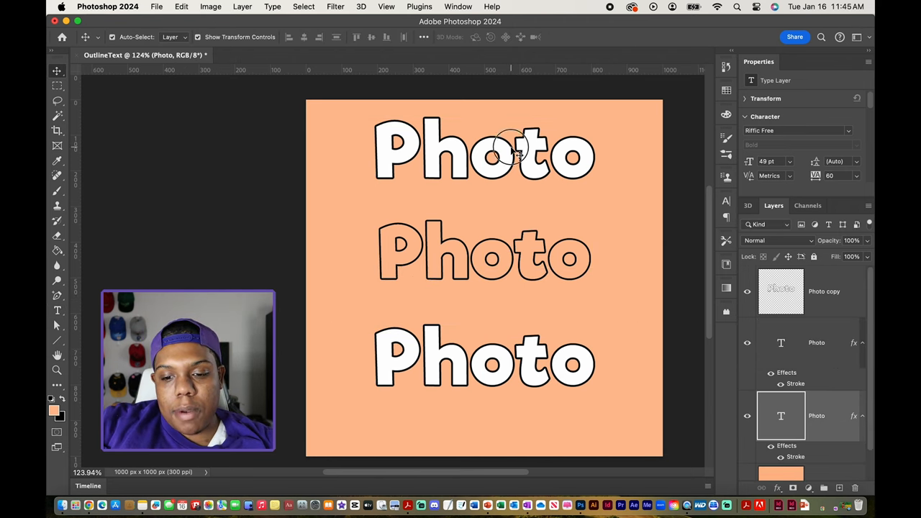
Select the duplicated Photo text copy at the bottom of the canvas
left_click(483, 362)
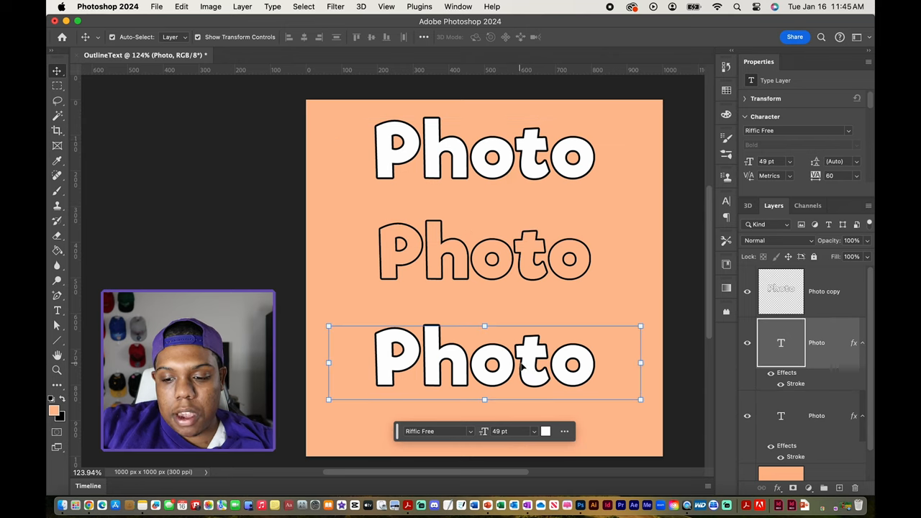
mouse_move(625, 358)
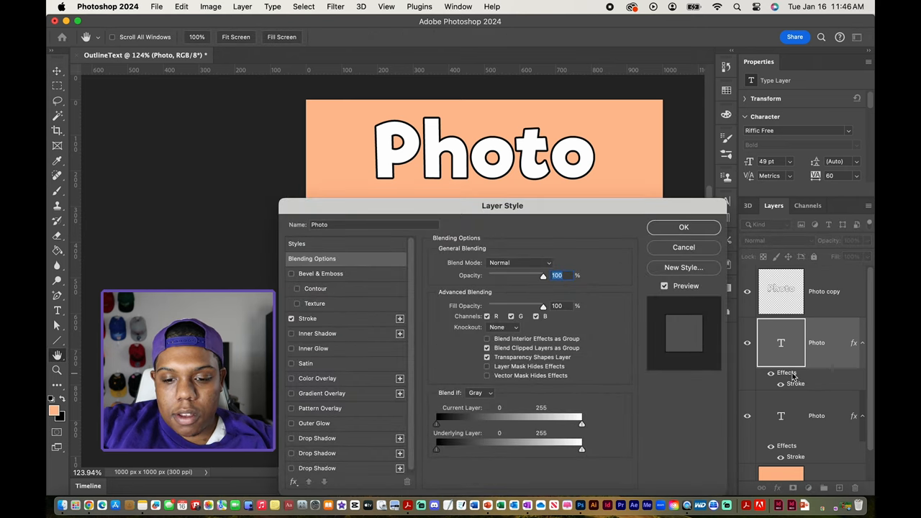
Move the Layer Style dialog off the bottom Photo word and set its Fill Opacity to 0%
left_click_drag(502, 205, 535, 79)
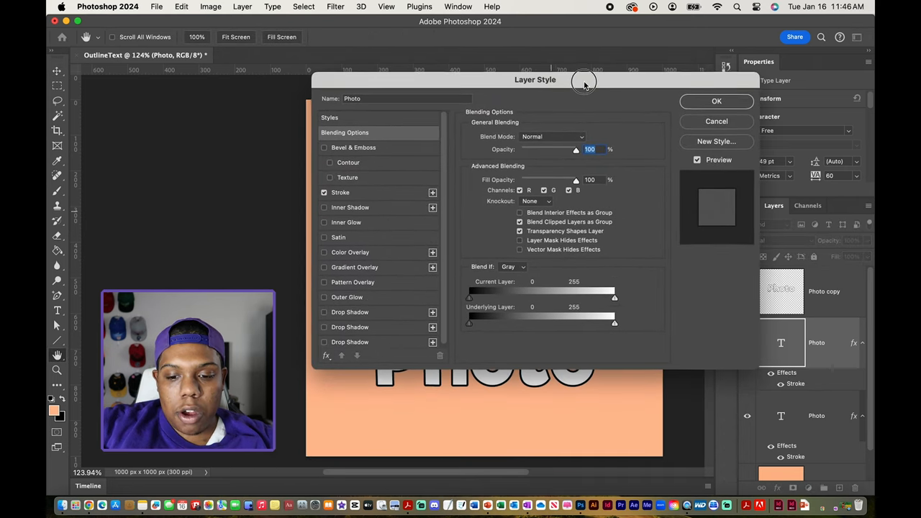
left_click_drag(535, 79, 509, 50)
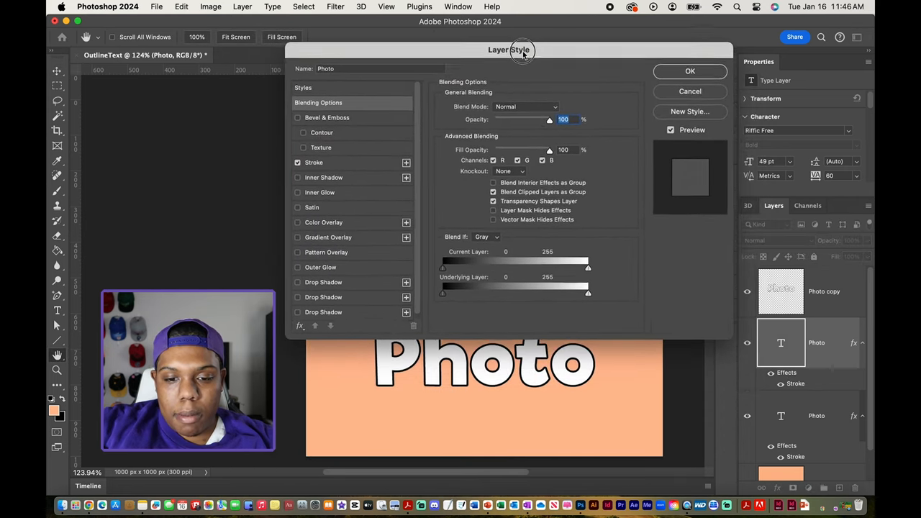
left_click_drag(511, 49, 490, 21)
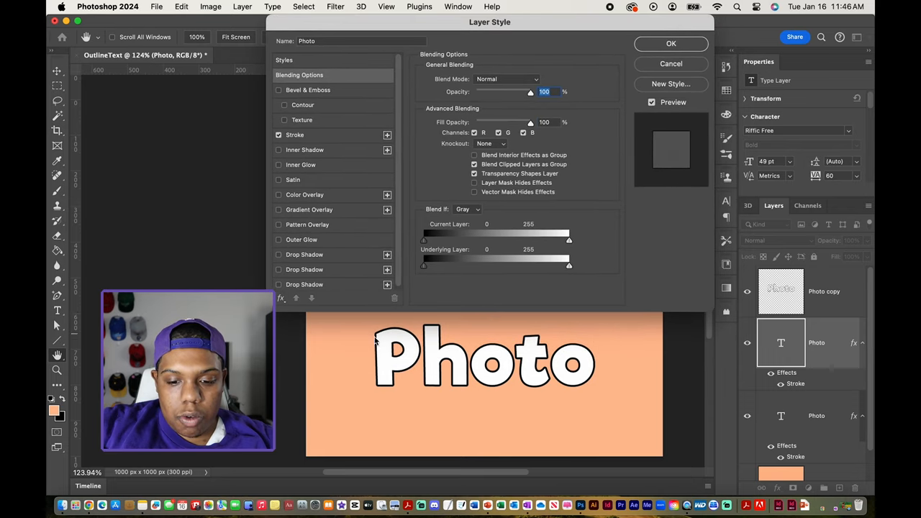
mouse_move(606, 402)
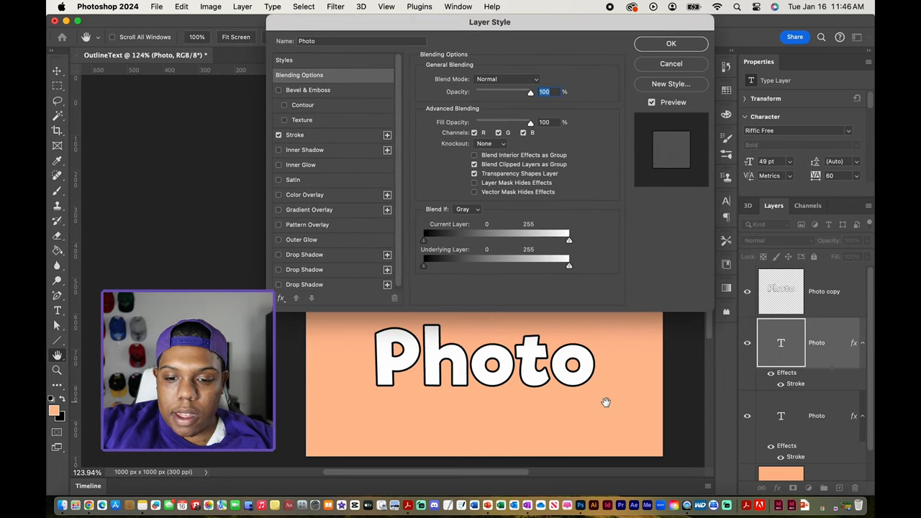
mouse_move(612, 228)
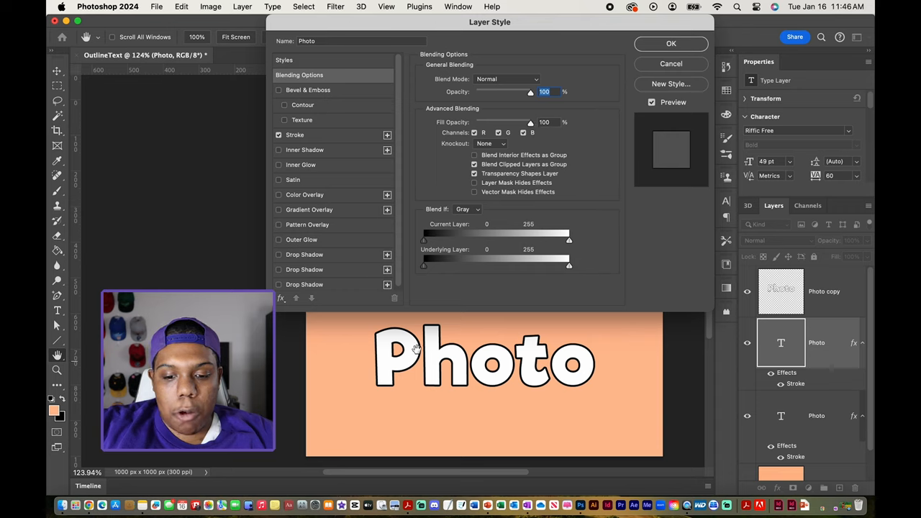
mouse_move(533, 365)
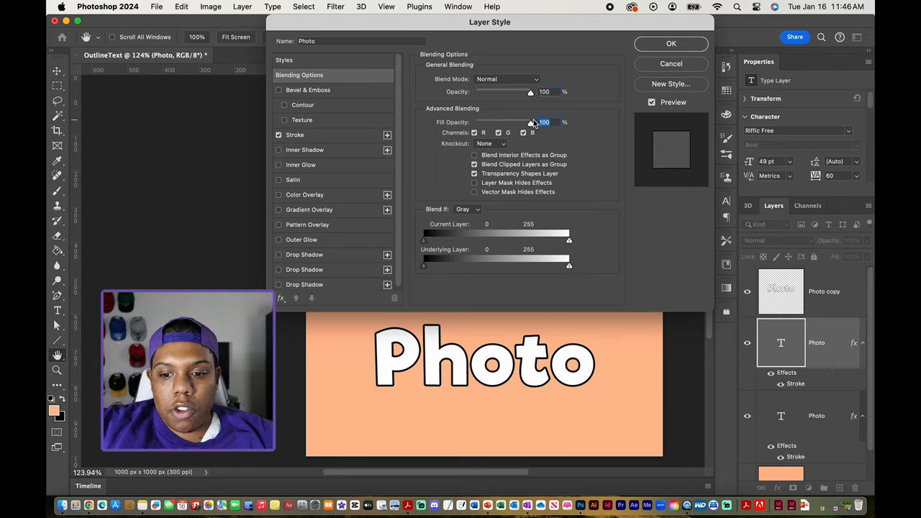
left_click_drag(530, 122, 515, 122)
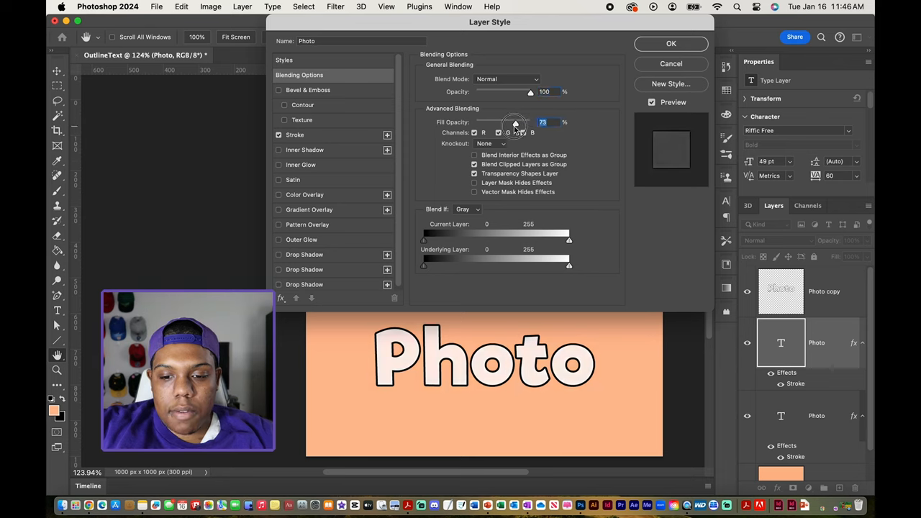
left_click_drag(514, 122, 468, 122)
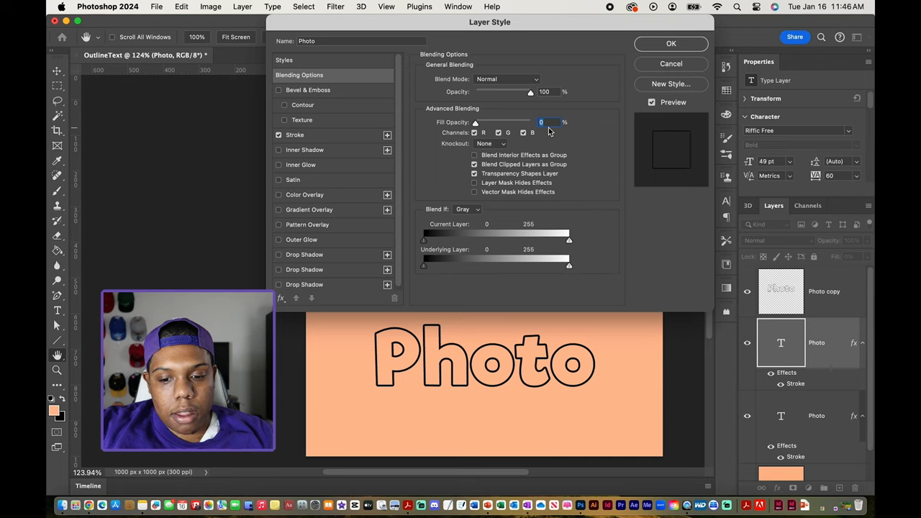
triple_click(545, 92)
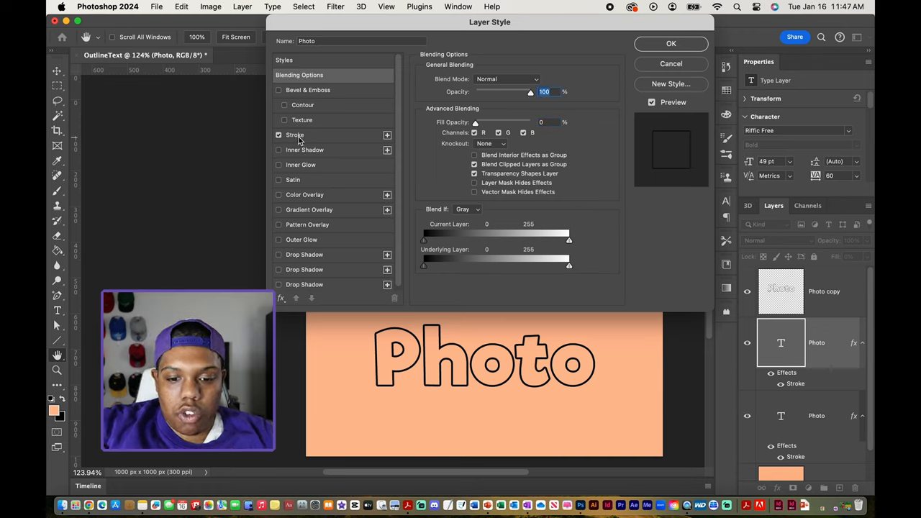
Keep the bottom Photo's black Outside stroke at 5 px and confirm the Layer Style
left_click(295, 135)
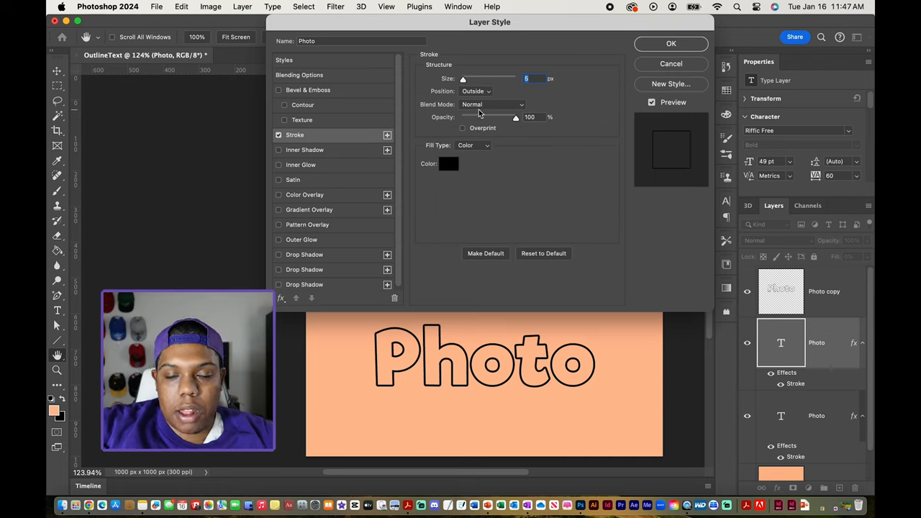
left_click_drag(462, 77, 465, 78)
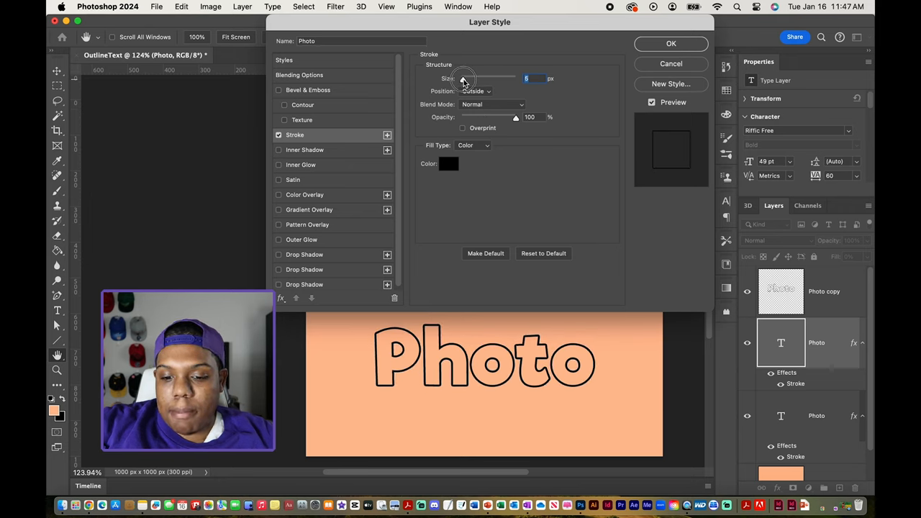
left_click_drag(475, 78, 463, 77)
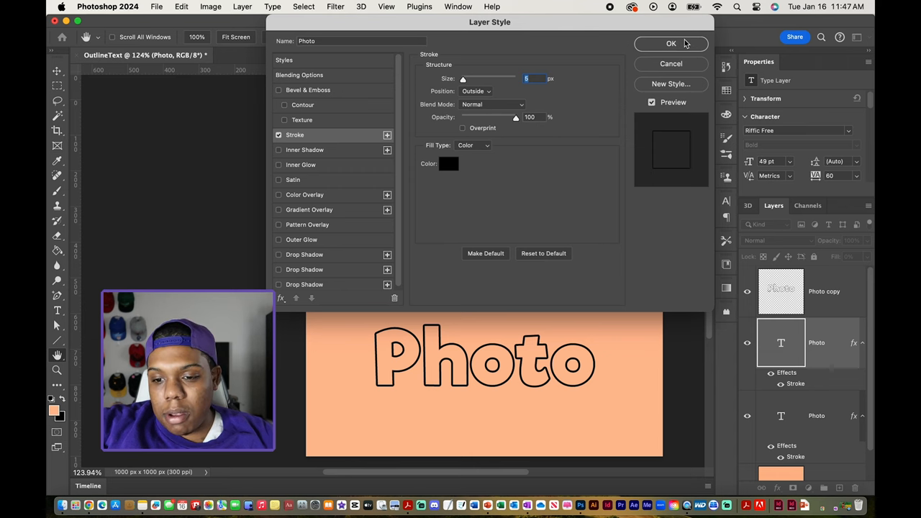
left_click(670, 43)
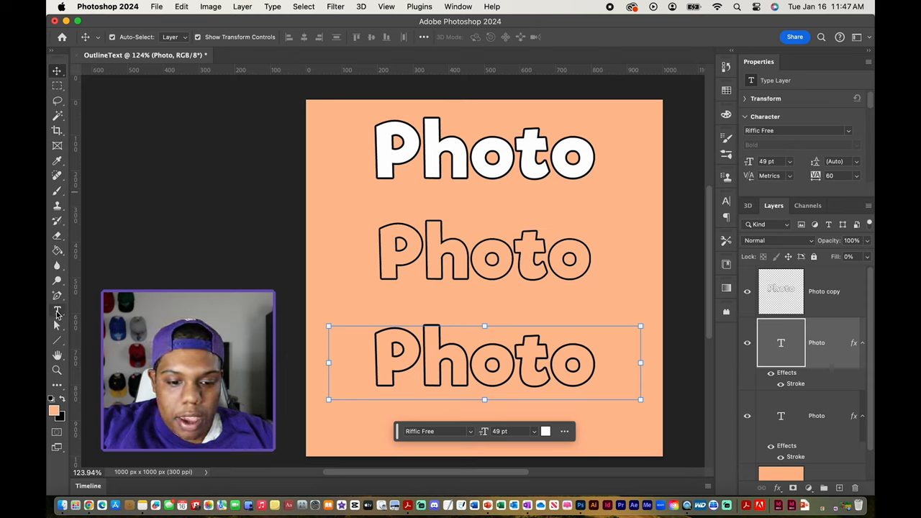
Retype the bottom hollow Photo text as 'Design' and deselect the committed text
left_click(58, 310)
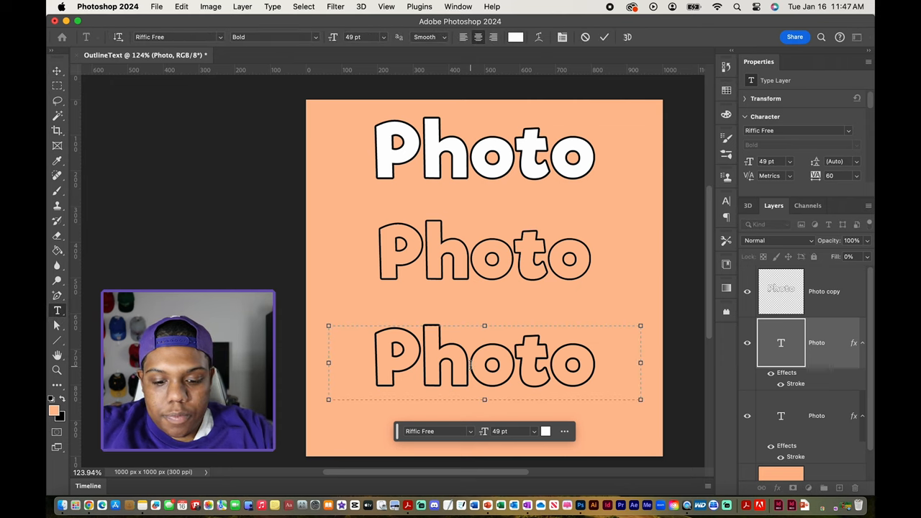
type("Desi")
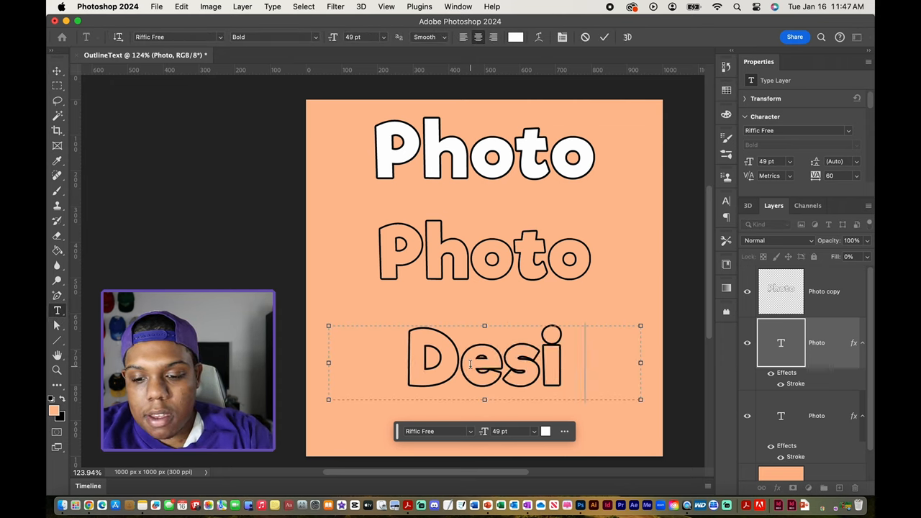
type("gn")
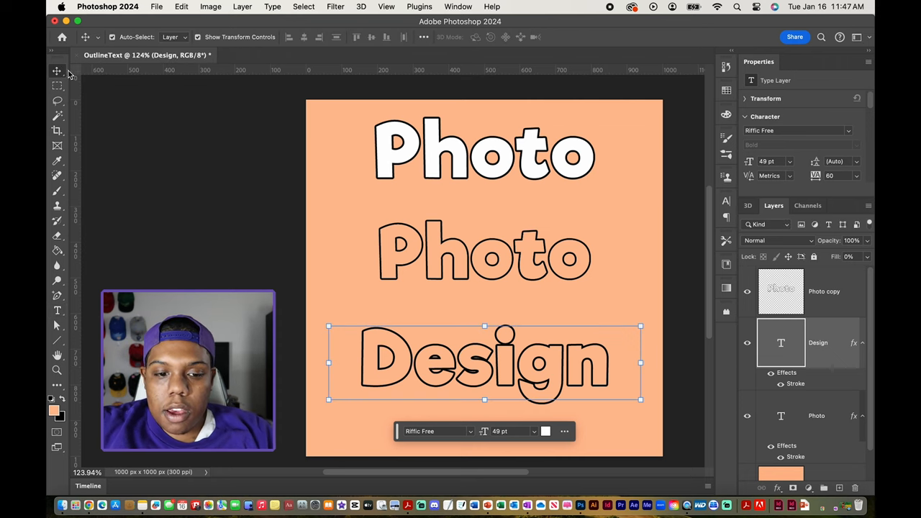
left_click(198, 178)
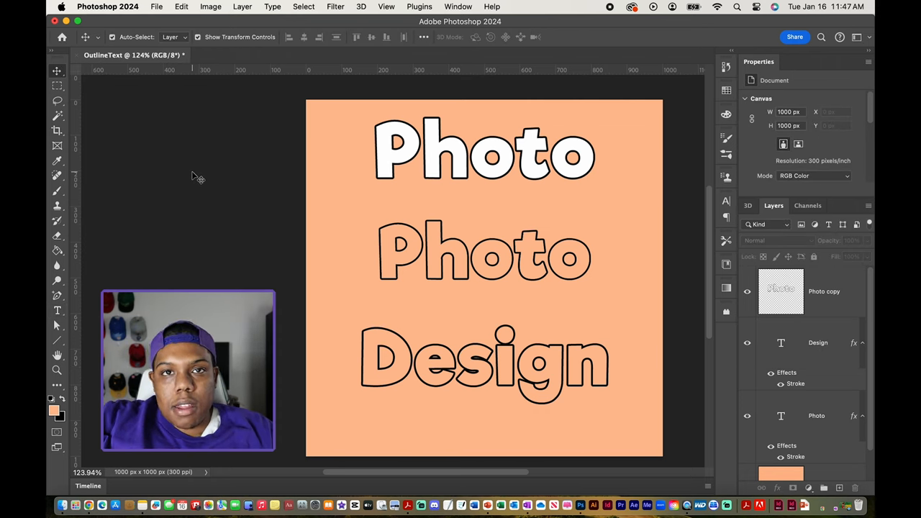